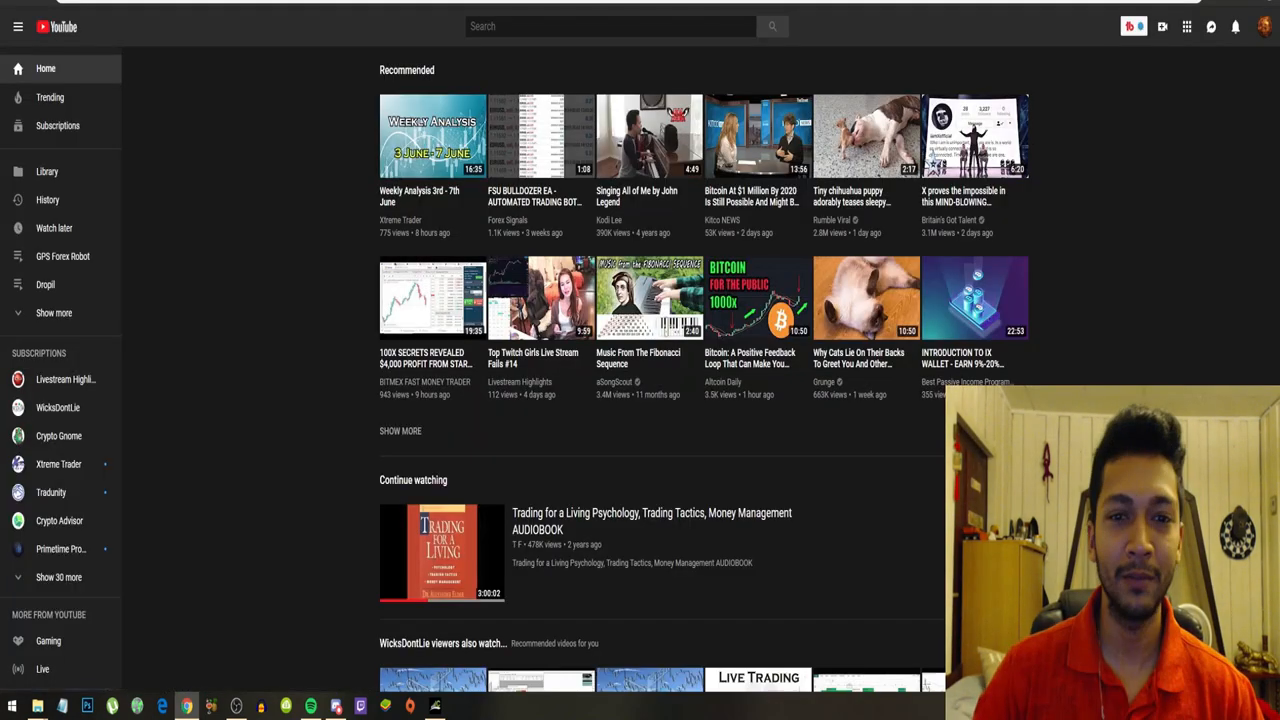
- Go to your own YouTube channel page via the account menu and look down its stats
{"action": "left_click", "coordinate": [1263, 26]}
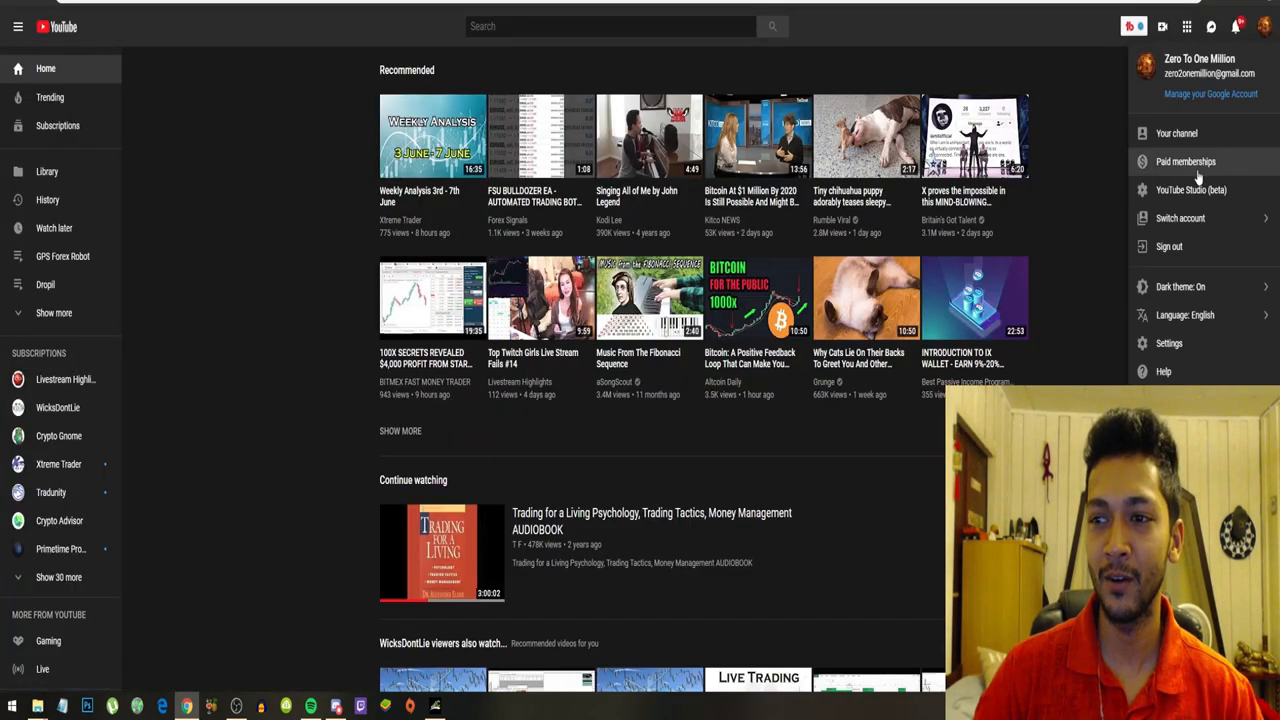
{"action": "left_click", "coordinate": [1176, 133]}
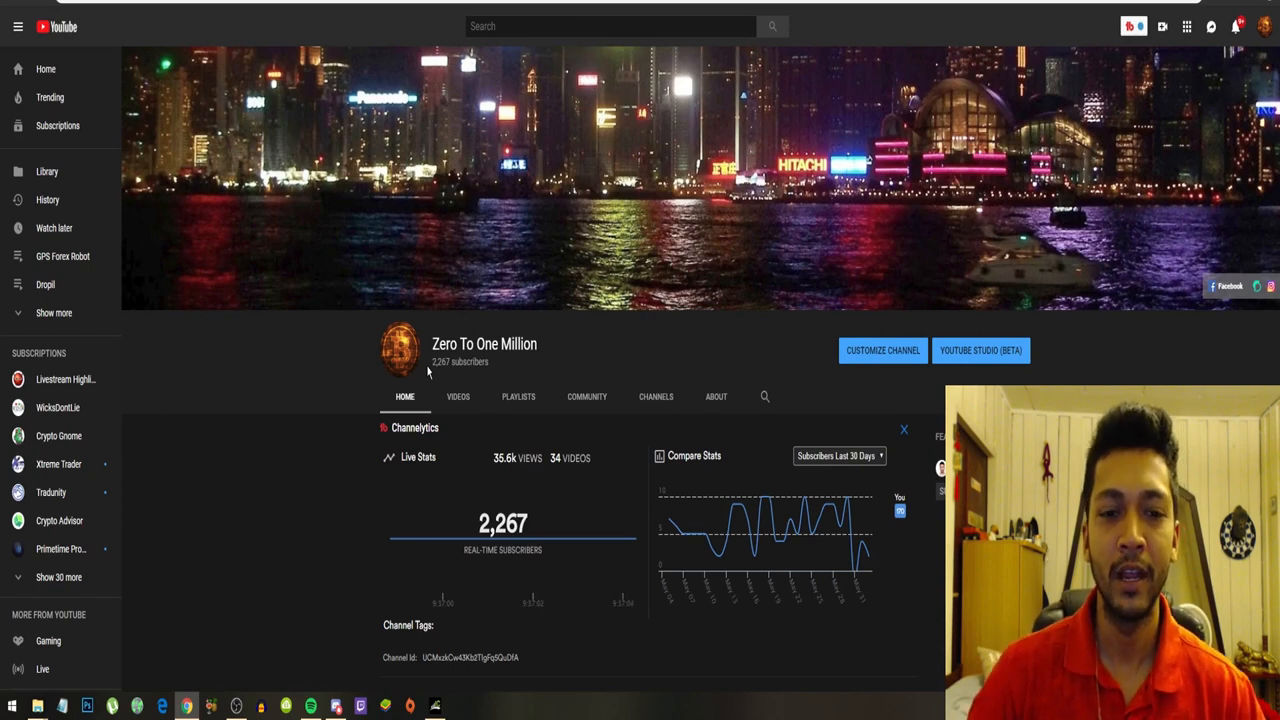
{"action": "scroll", "scroll_direction": "down", "scroll_amount": 3}
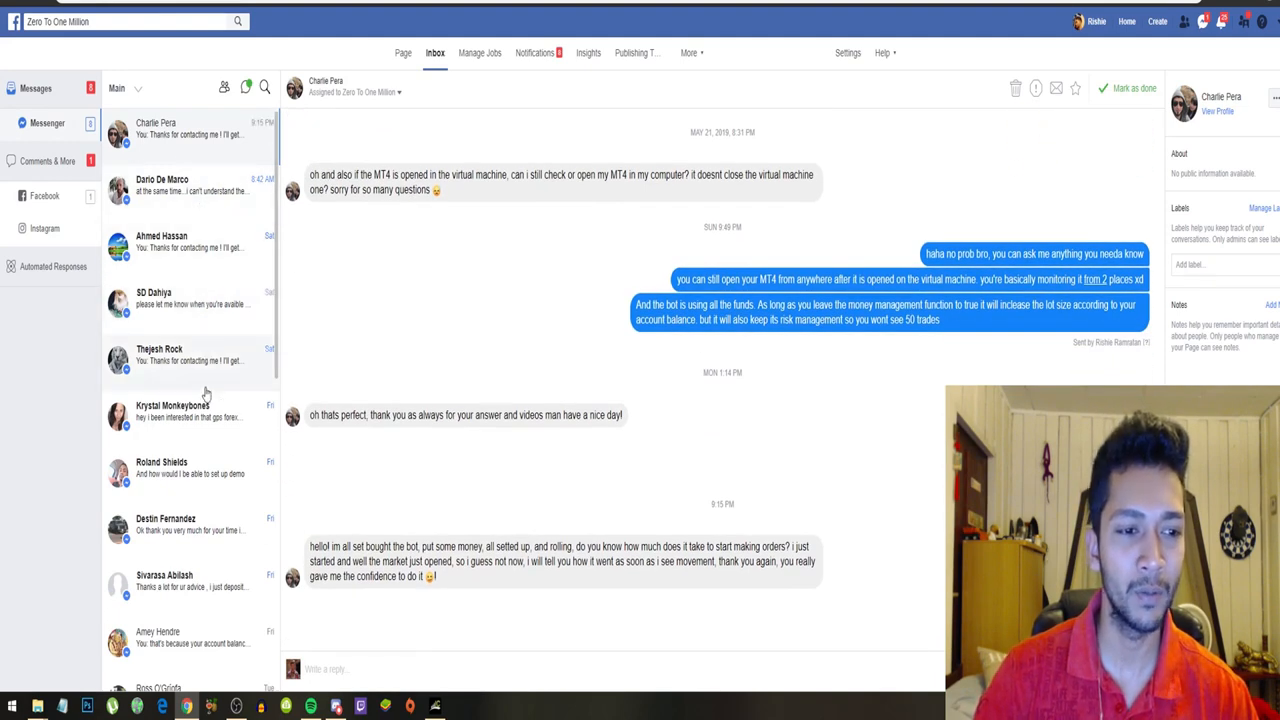
{"action": "mouse_move", "coordinate": [170, 185]}
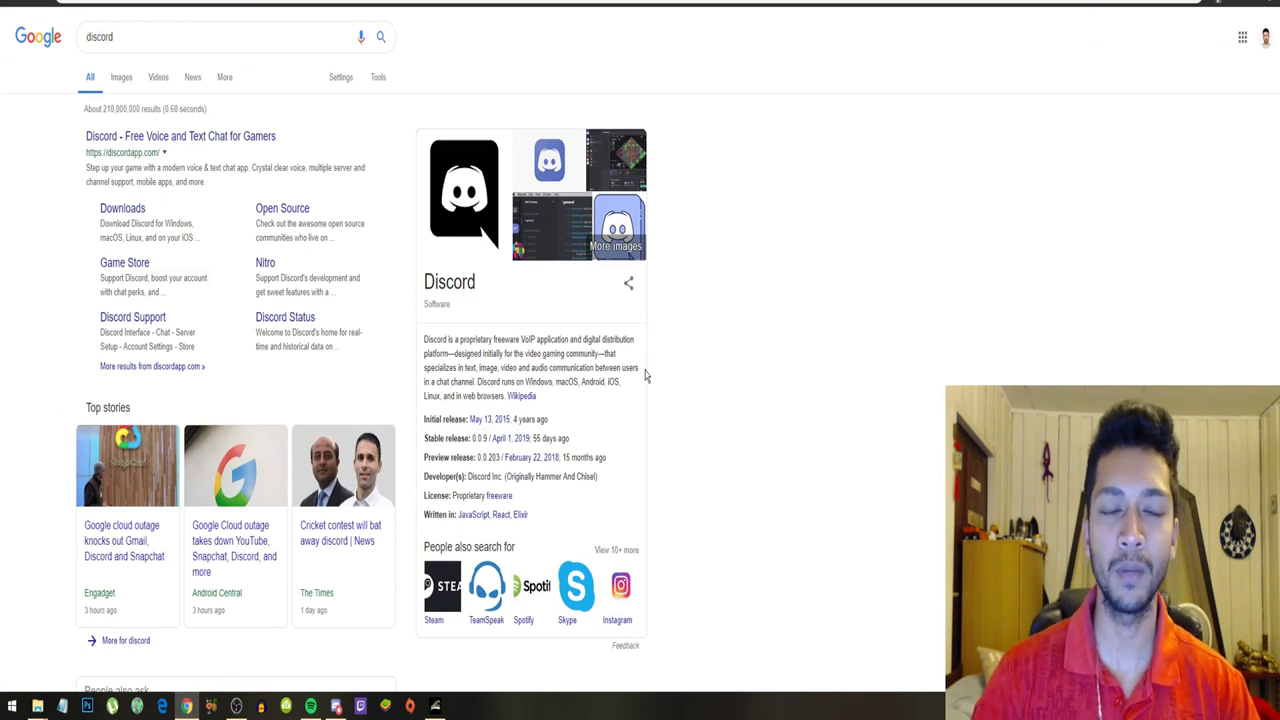
{"action": "mouse_move", "coordinate": [80, 67]}
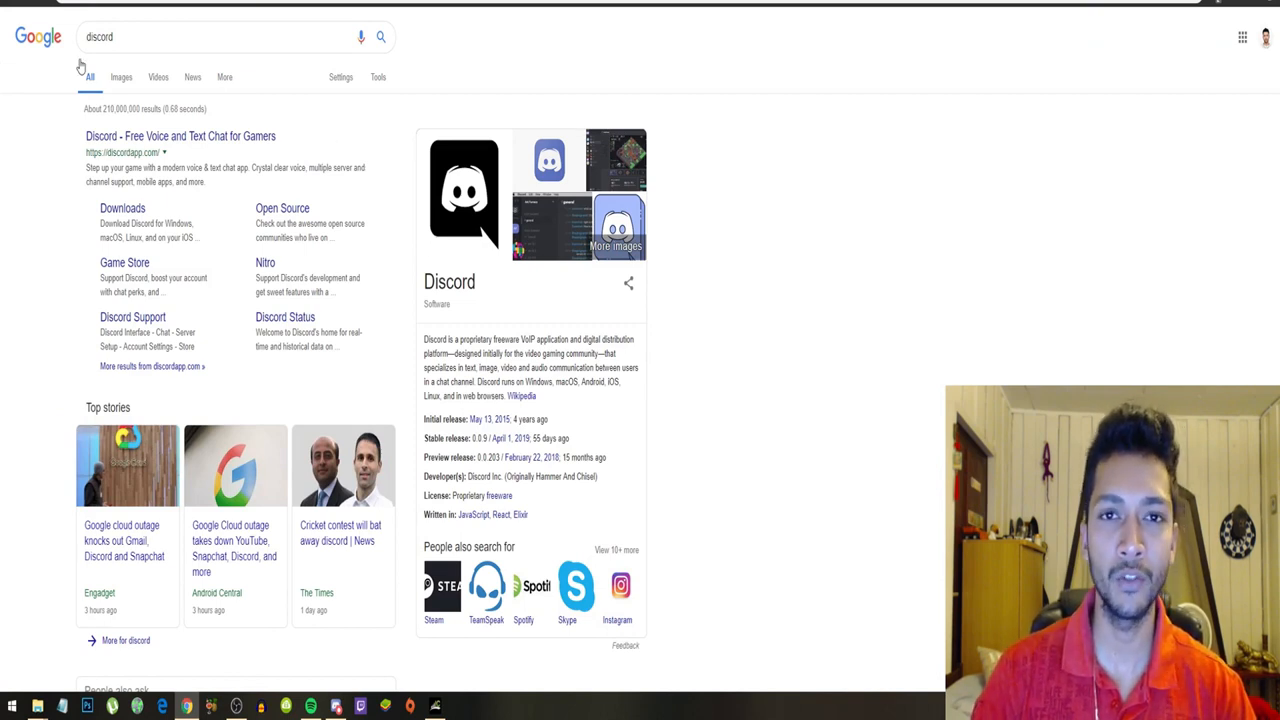
{"action": "mouse_move", "coordinate": [40, 157]}
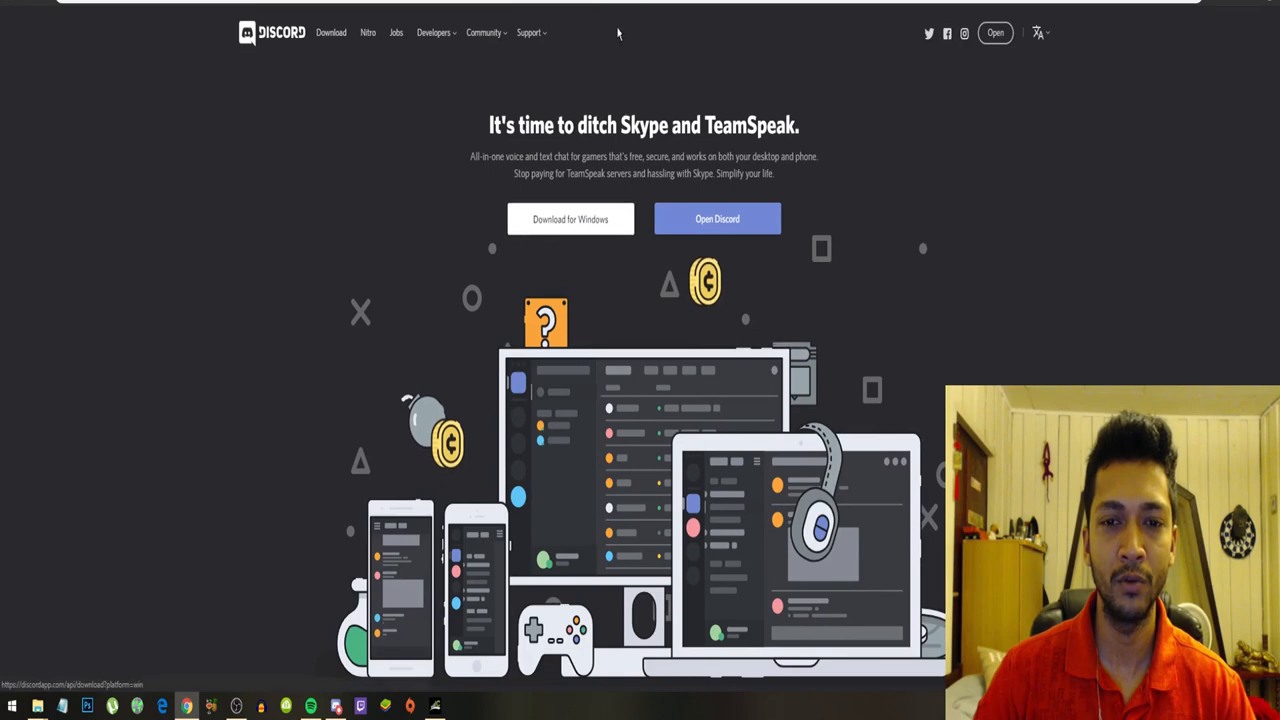
{"action": "mouse_move", "coordinate": [855, 124]}
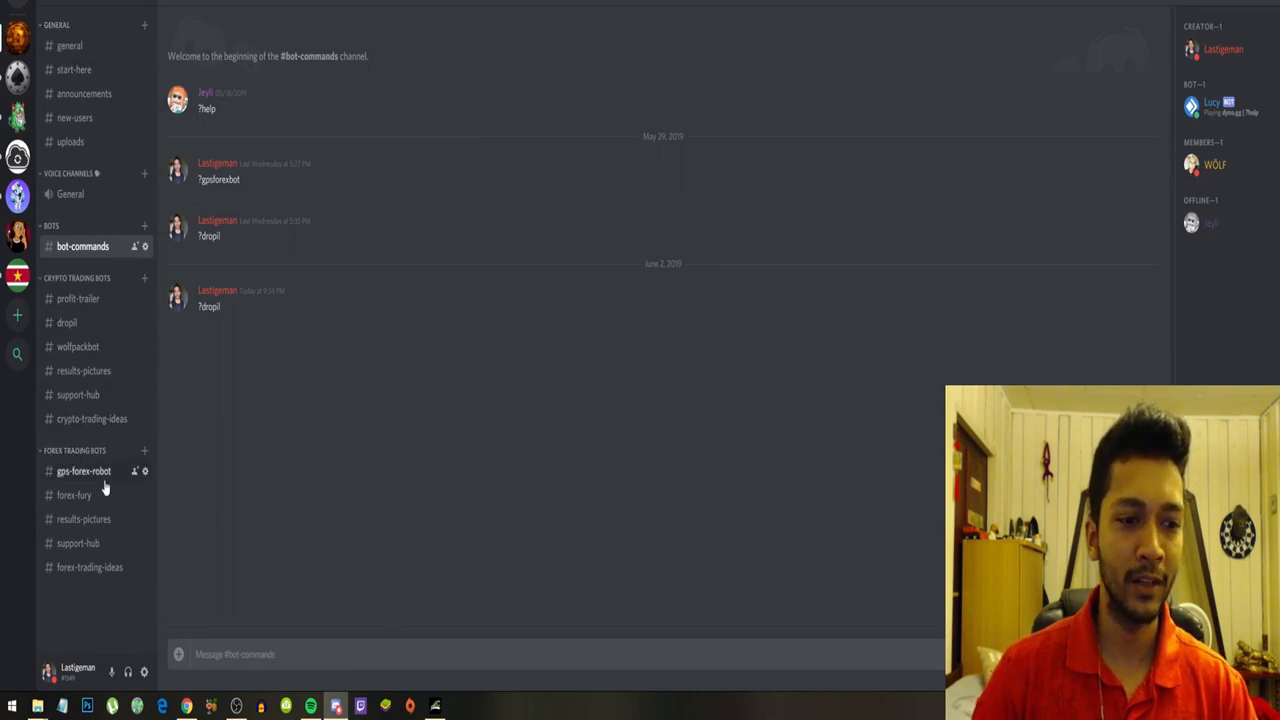
{"action": "mouse_move", "coordinate": [69, 45]}
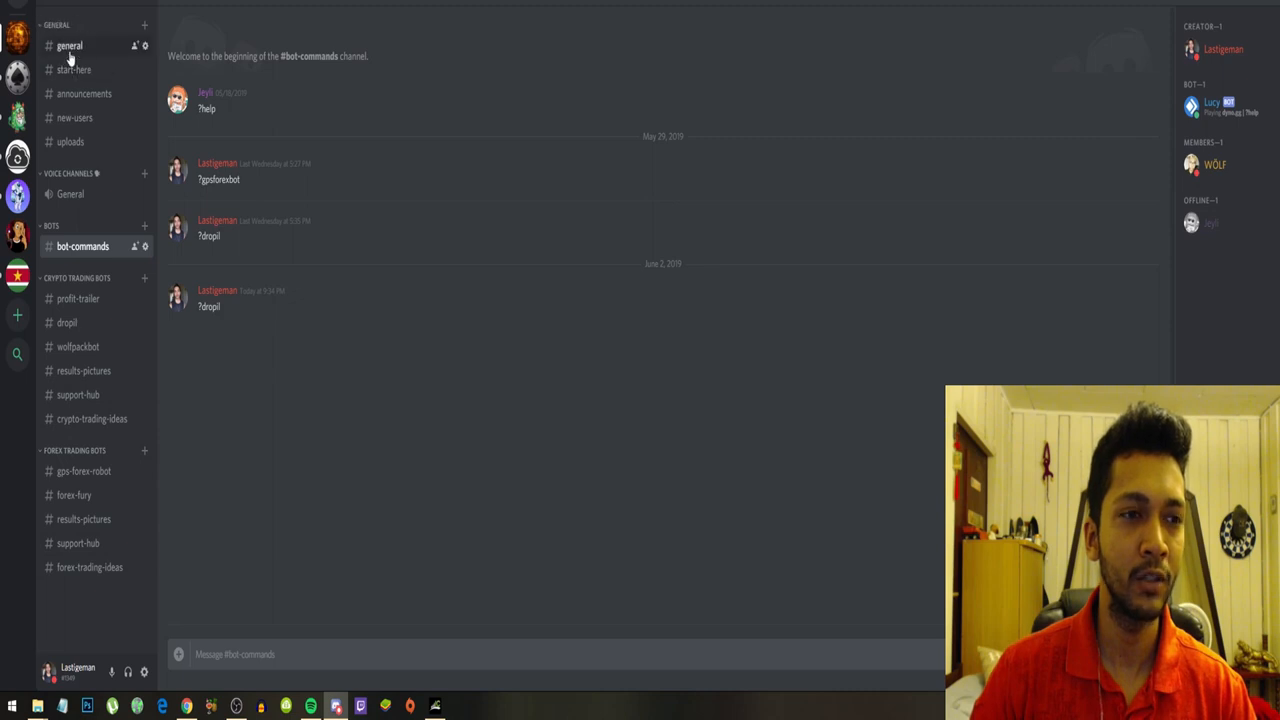
- Post the message 'hey' in the #general channel
{"action": "left_click", "coordinate": [69, 45]}
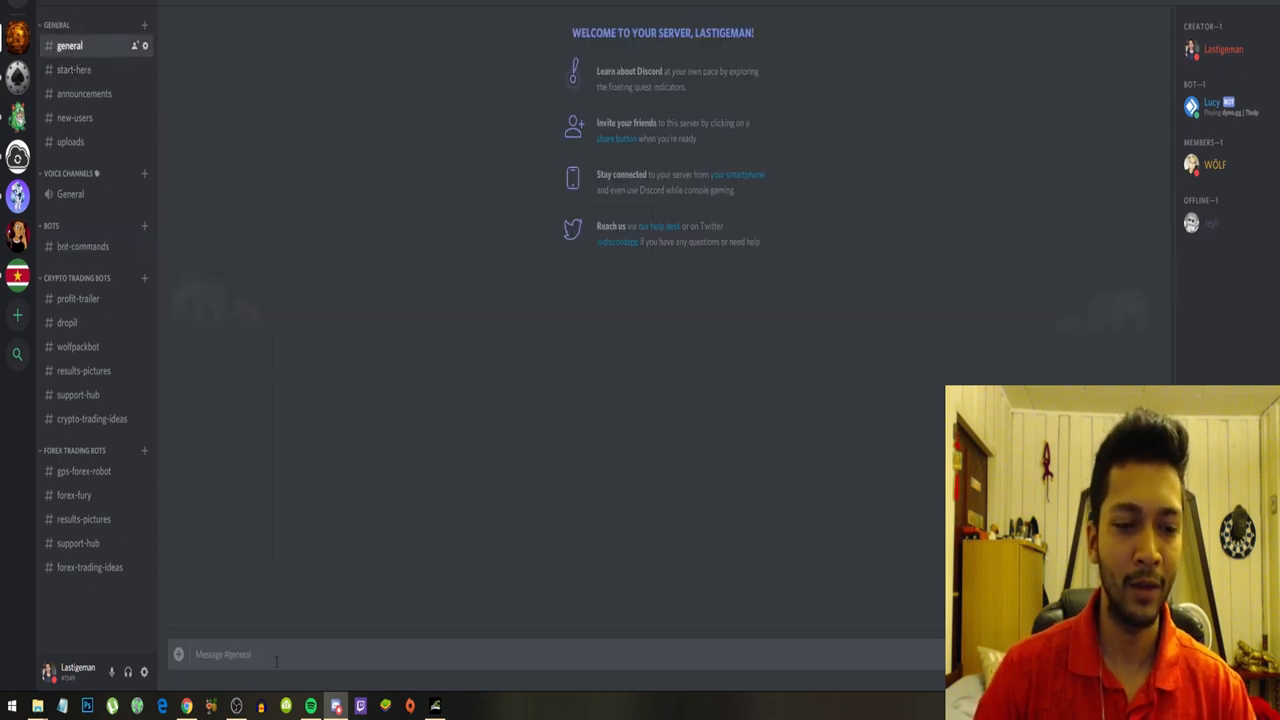
{"action": "type", "text": "hey"}
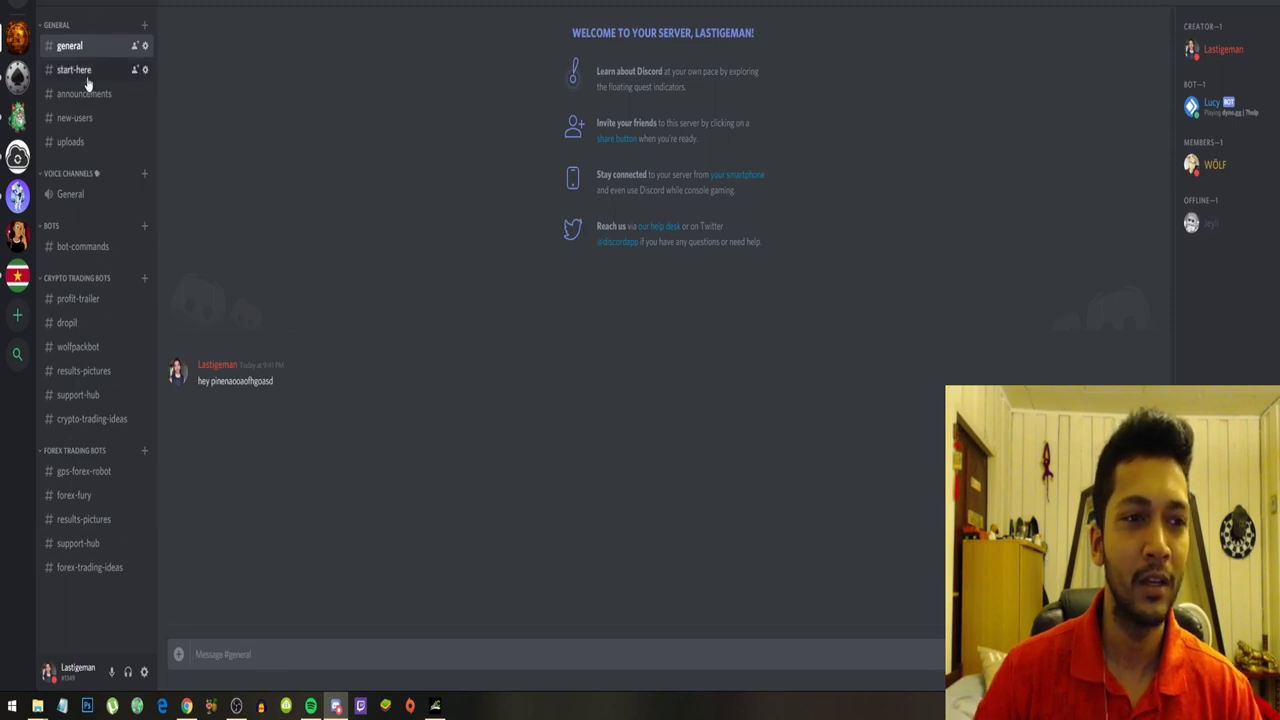
- Read the #start-here rules text and the affiliate links message below it
{"action": "left_click", "coordinate": [74, 69]}
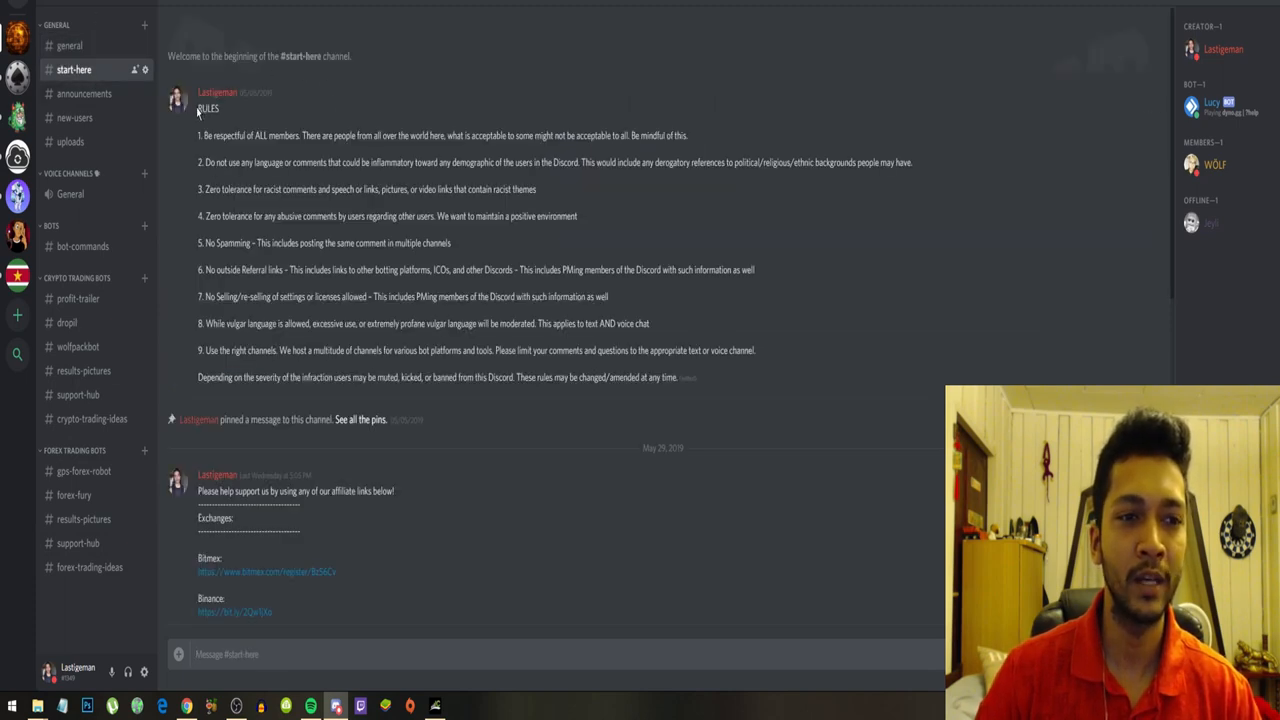
{"action": "left_click_drag", "start_coordinate": [198, 108], "coordinate": [675, 377]}
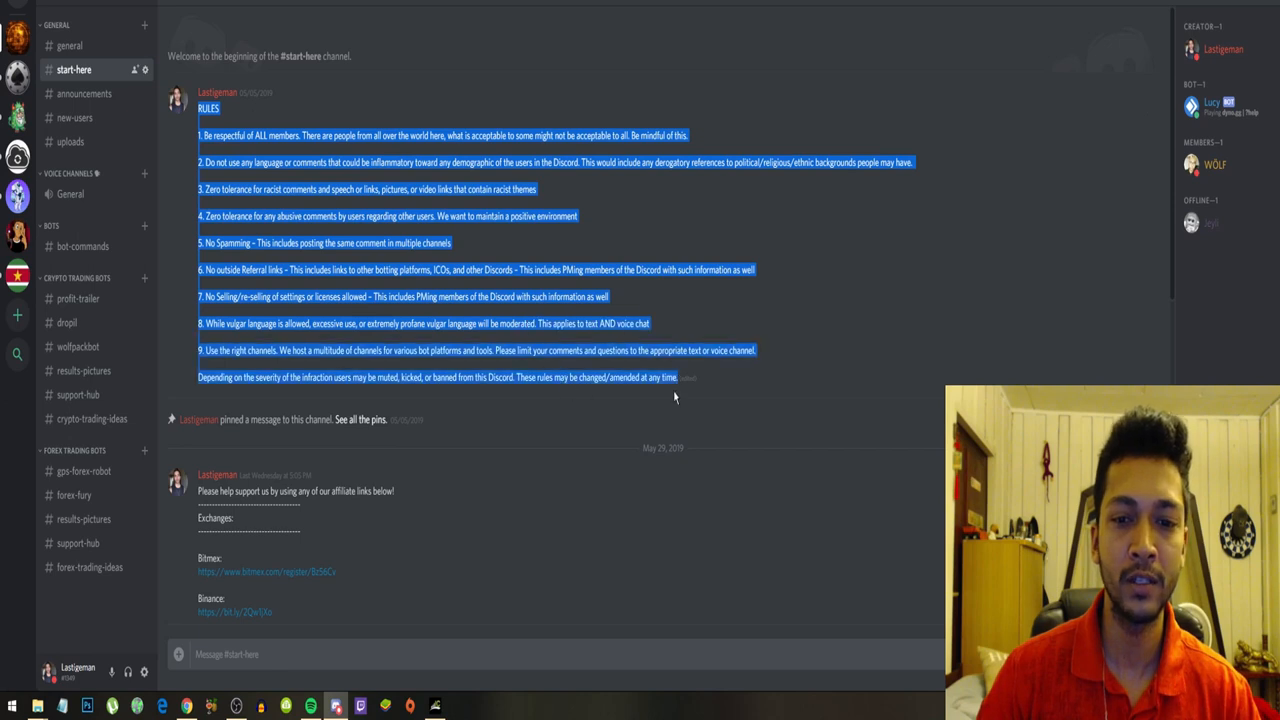
{"action": "scroll", "scroll_direction": "down", "scroll_amount": 3}
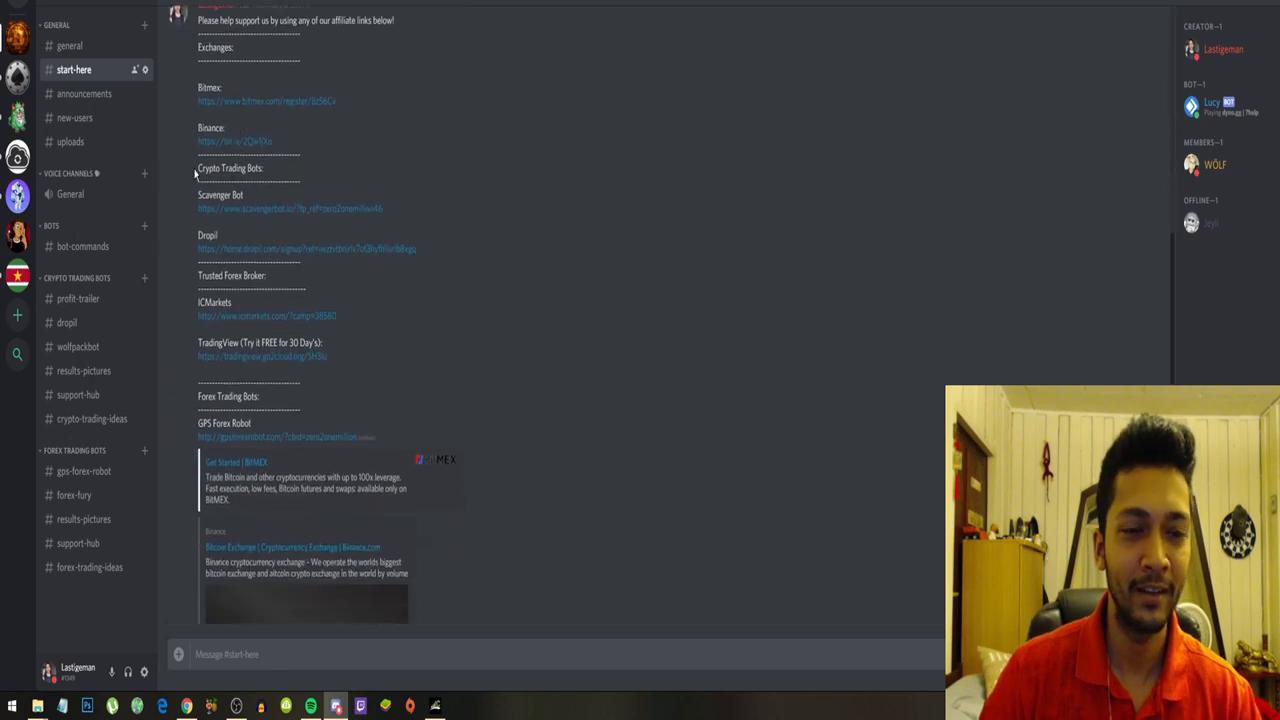
{"action": "mouse_move", "coordinate": [275, 101]}
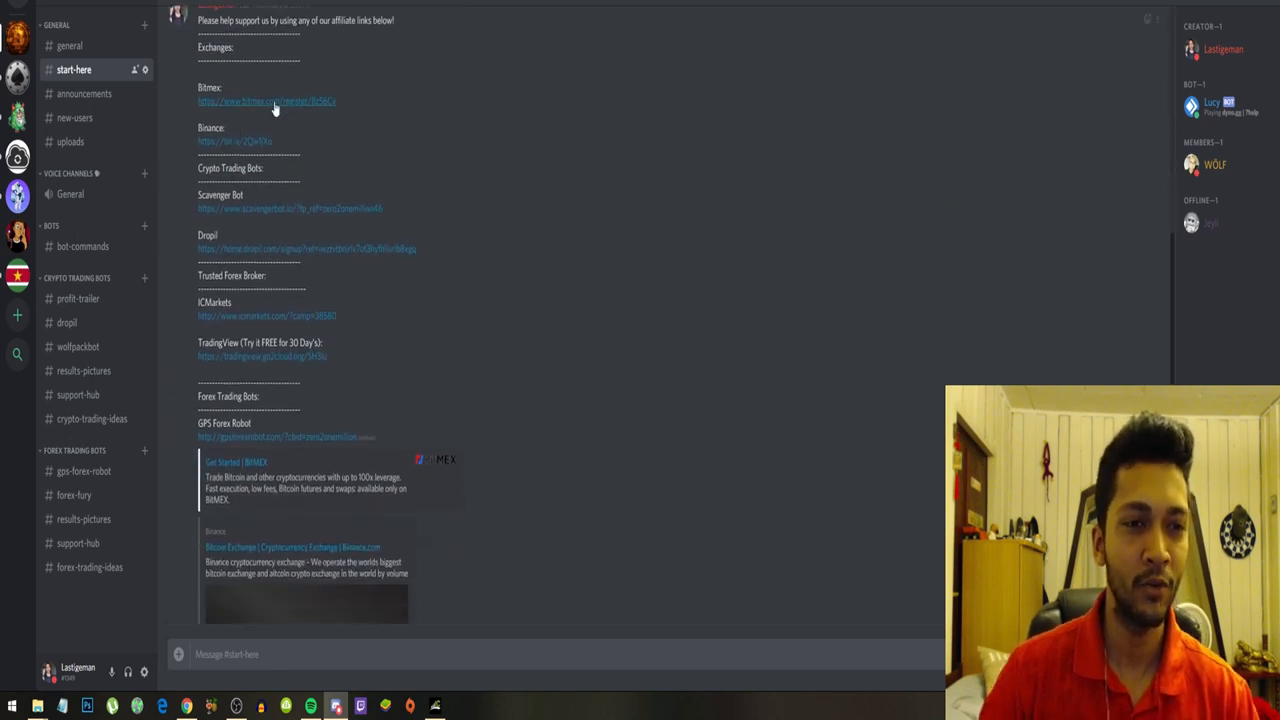
{"action": "scroll", "scroll_direction": "down", "scroll_amount": 3}
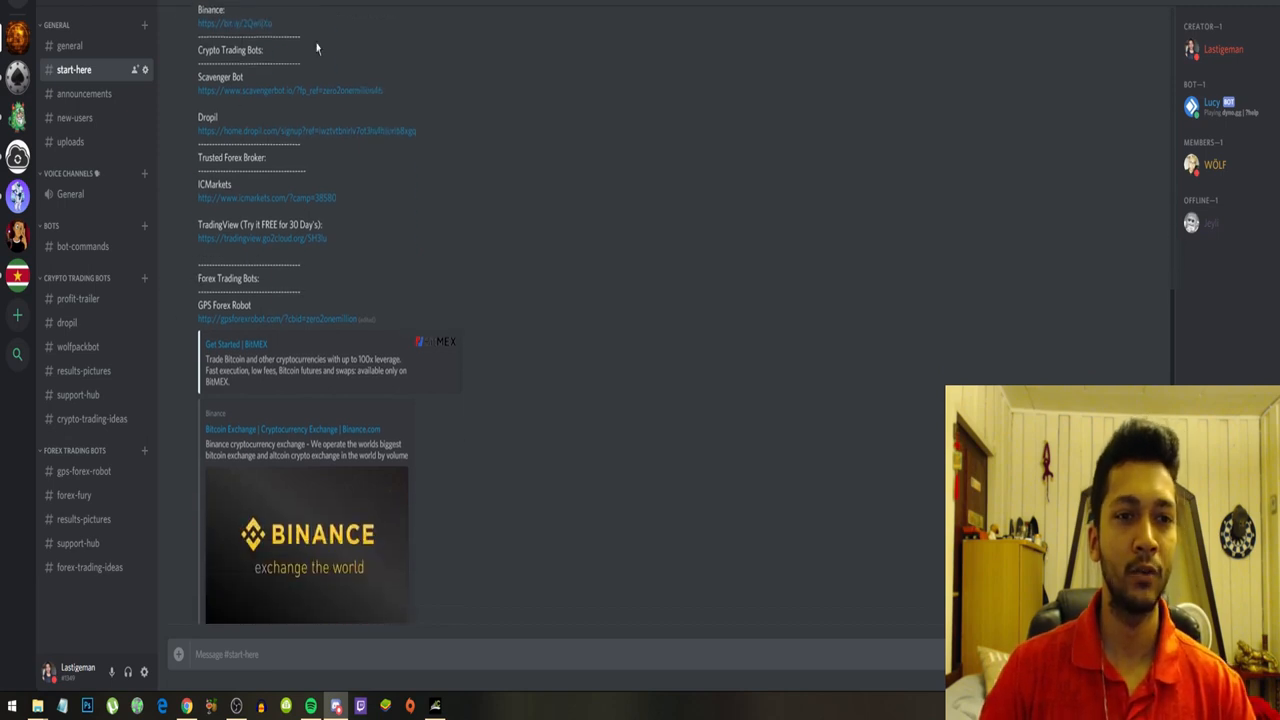
{"action": "scroll", "scroll_direction": "down", "scroll_amount": 3}
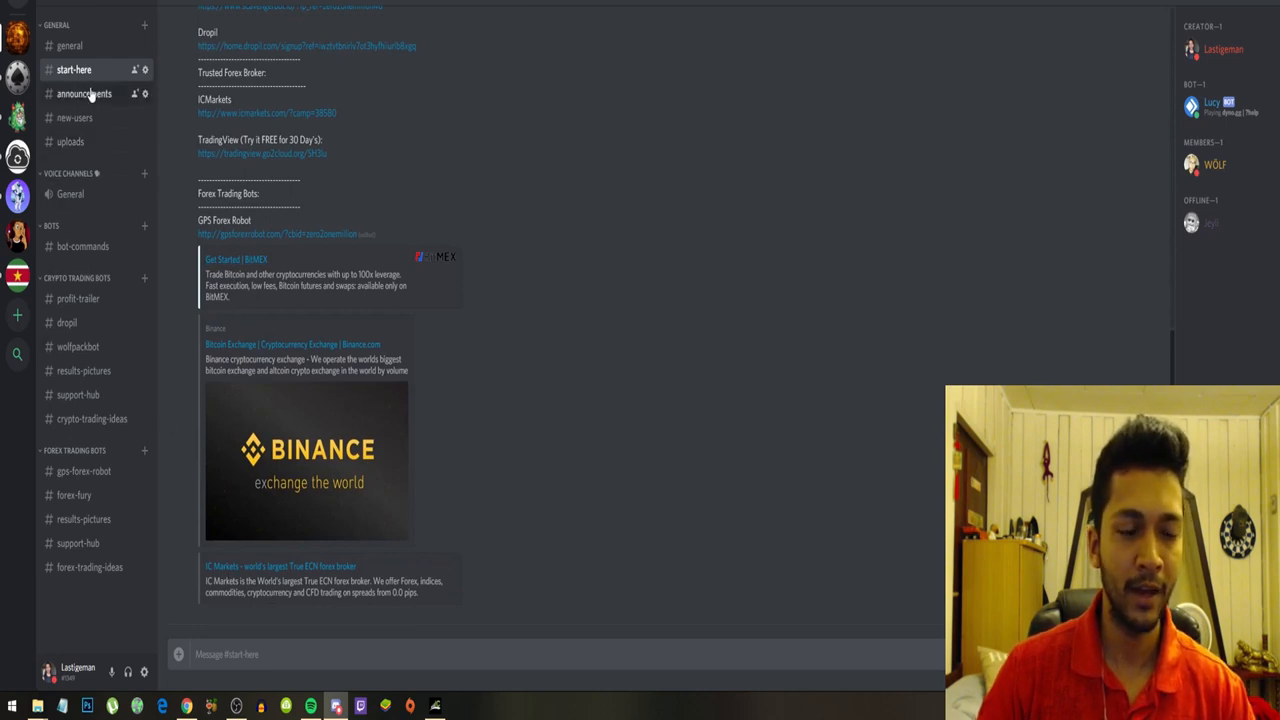
- Visit #announcements, #new-users and #uploads, ending in #bot-commands
{"action": "left_click", "coordinate": [84, 93]}
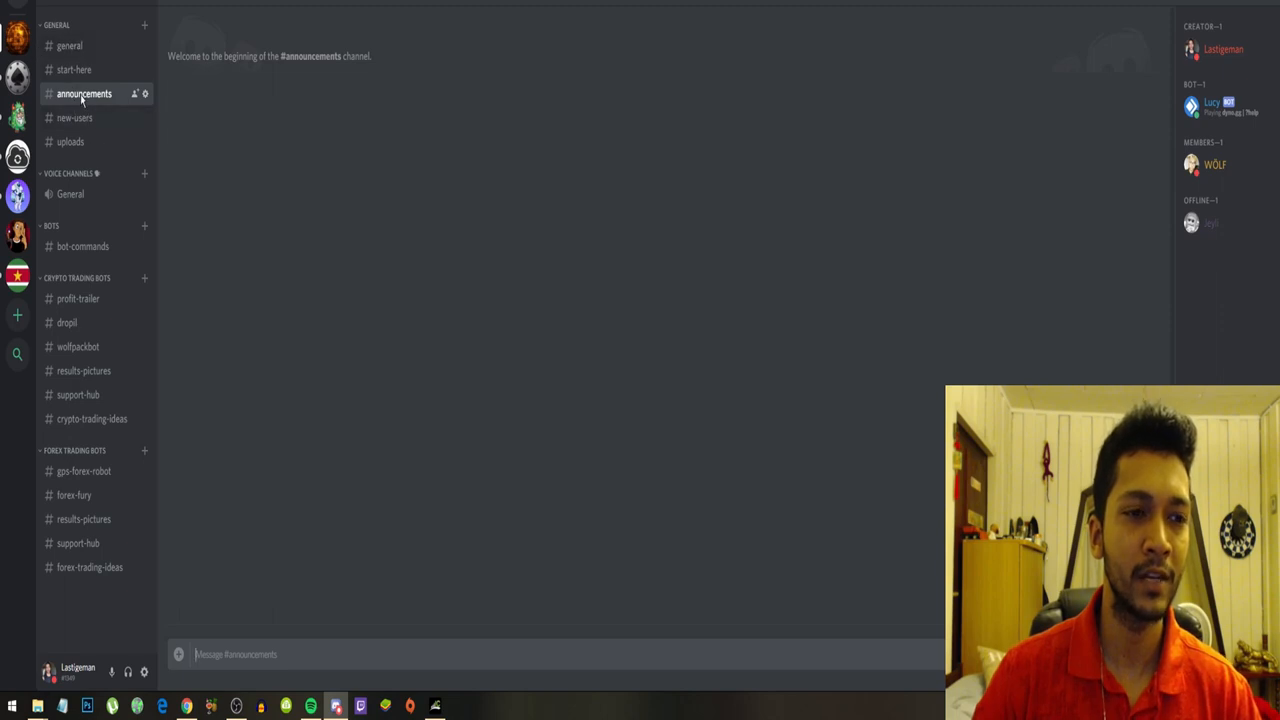
{"action": "left_click", "coordinate": [74, 117]}
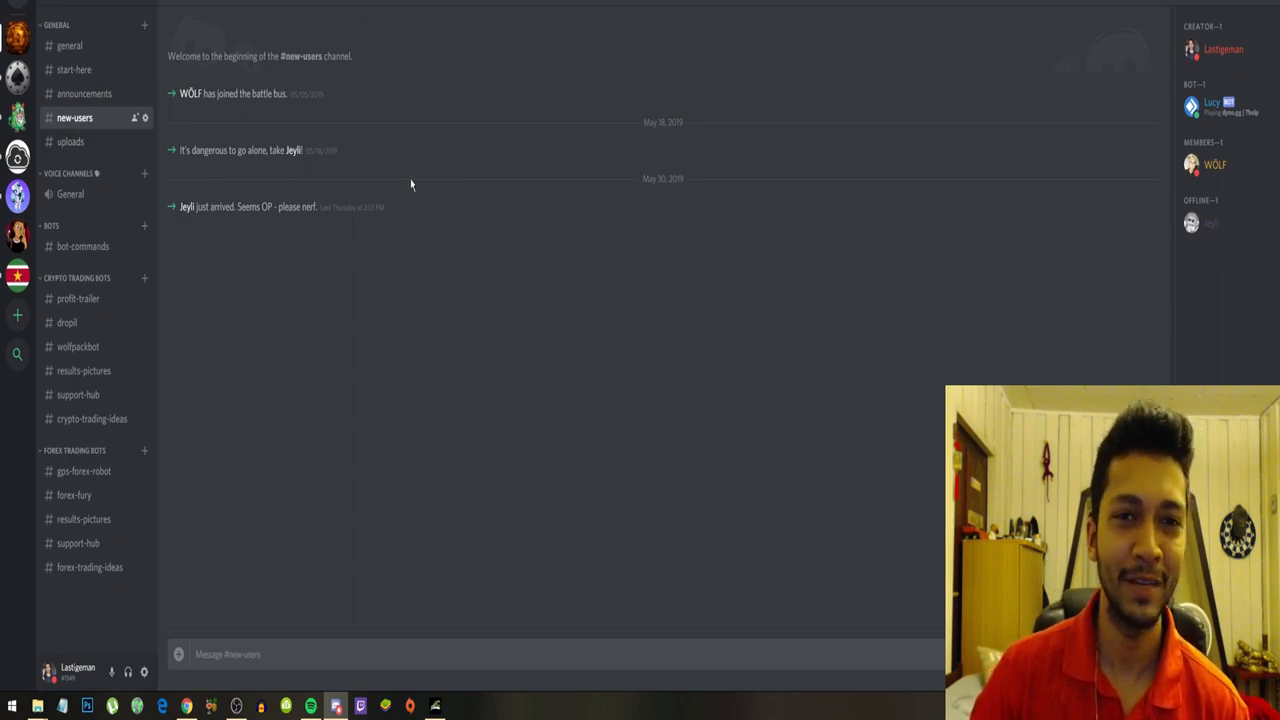
{"action": "left_click", "coordinate": [70, 141]}
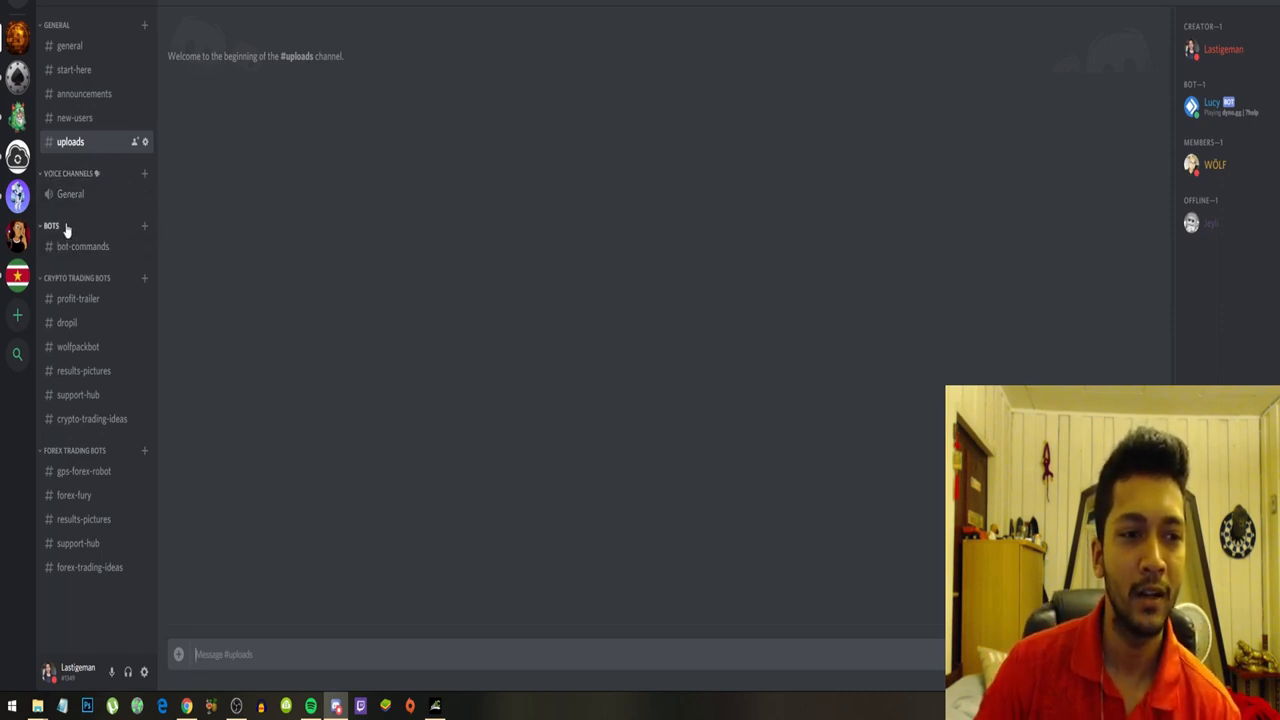
{"action": "left_click", "coordinate": [83, 246]}
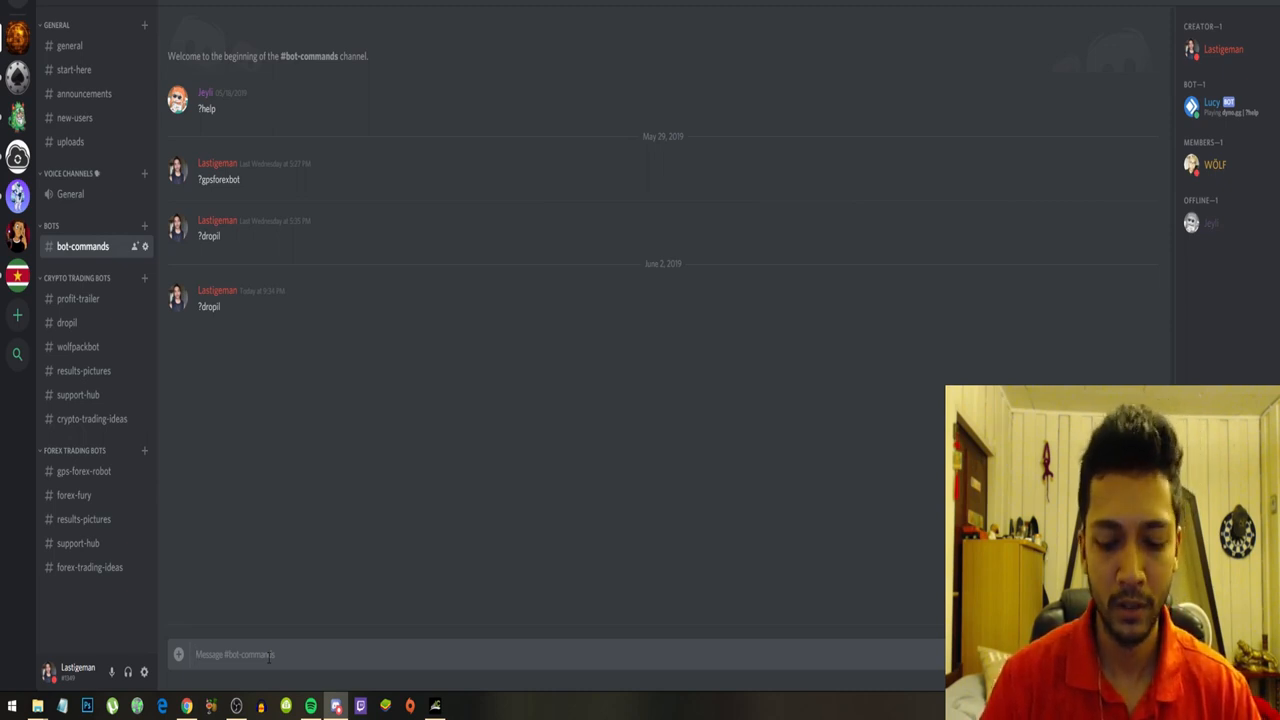
- Send the '?dropil' command to the bot in #bot-commands
{"action": "type", "text": "?"}
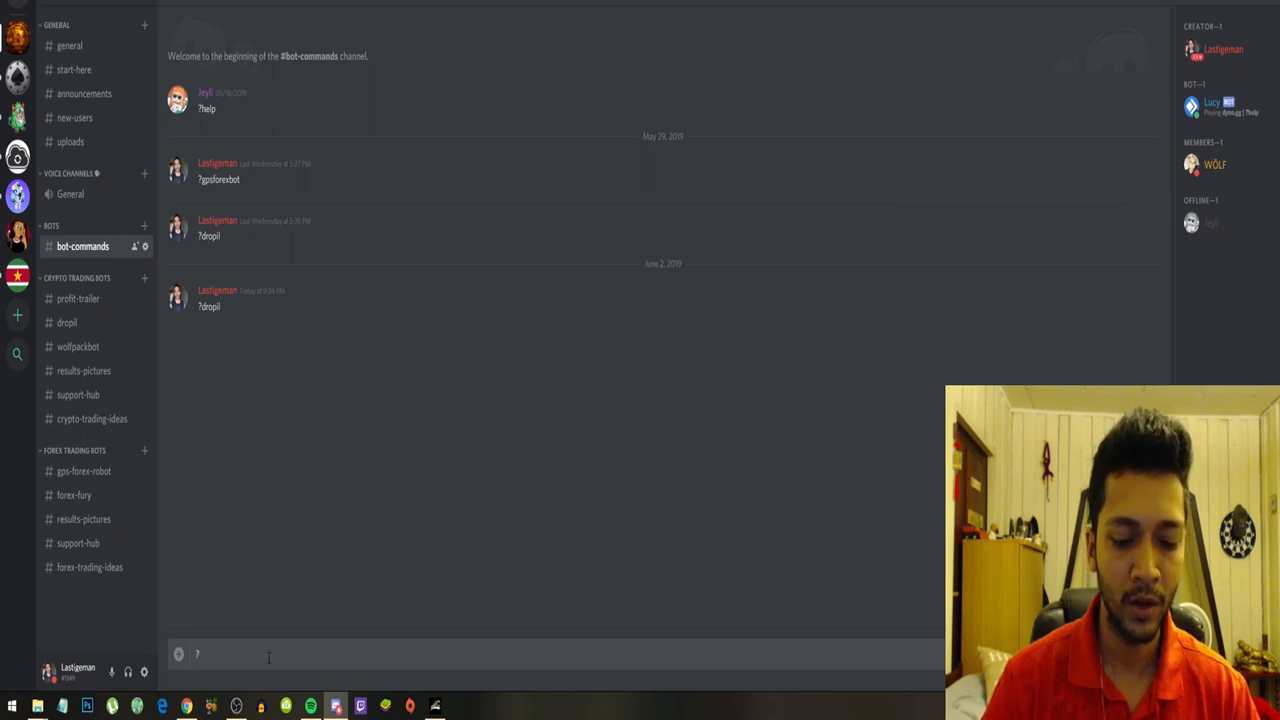
{"action": "type", "text": "dropil"}
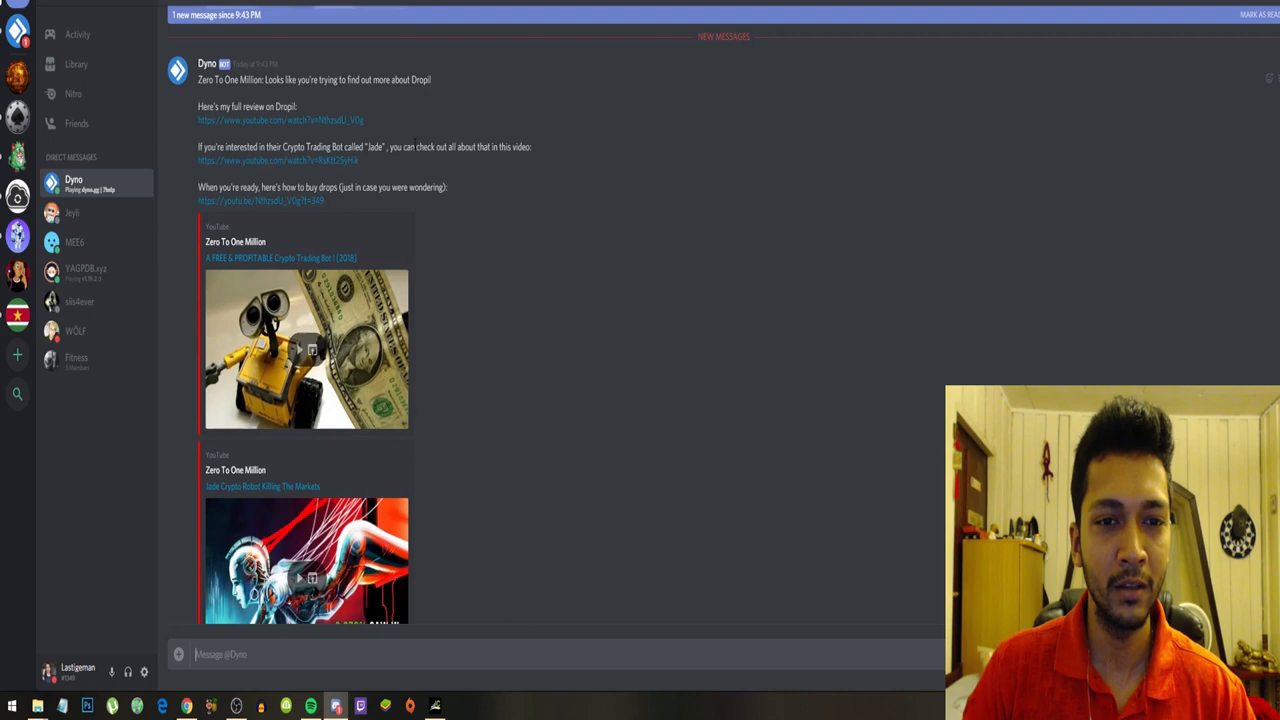
{"action": "mouse_move", "coordinate": [550, 164]}
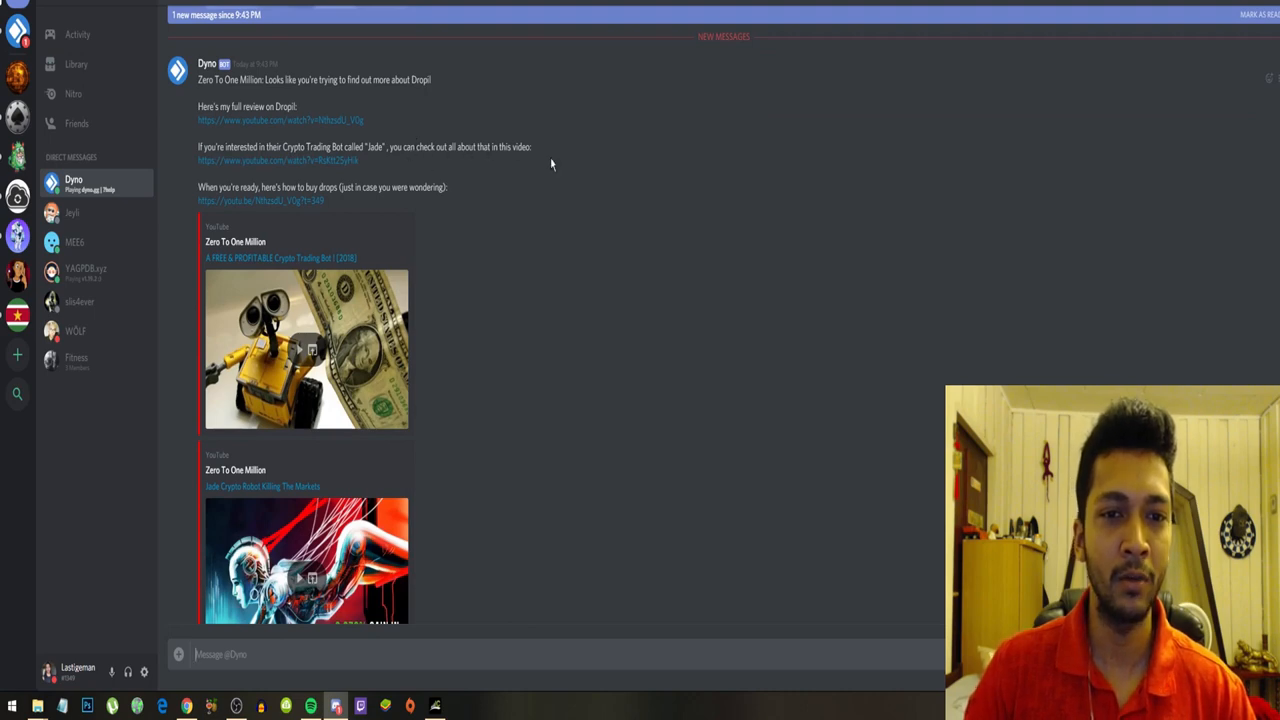
- Look further down the Dyno bot's Dropil reply to its embedded video previews
{"action": "scroll", "scroll_direction": "down", "scroll_amount": 3}
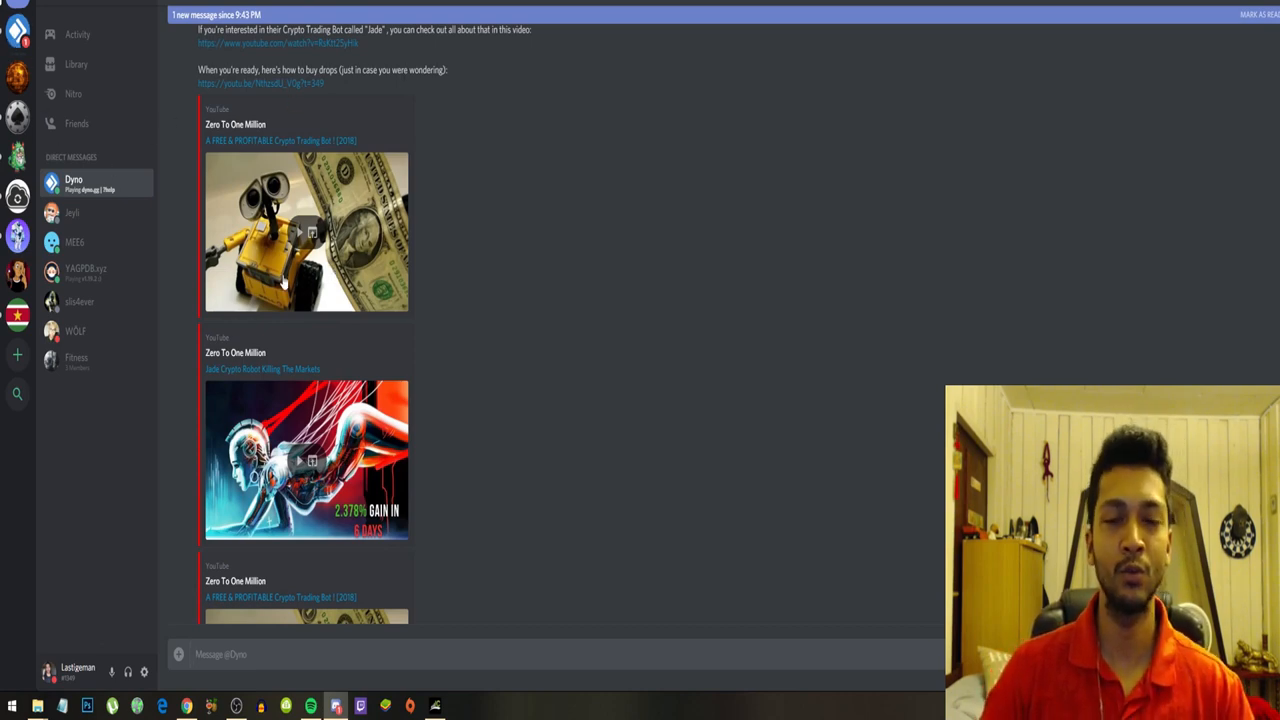
{"action": "mouse_move", "coordinate": [17, 63]}
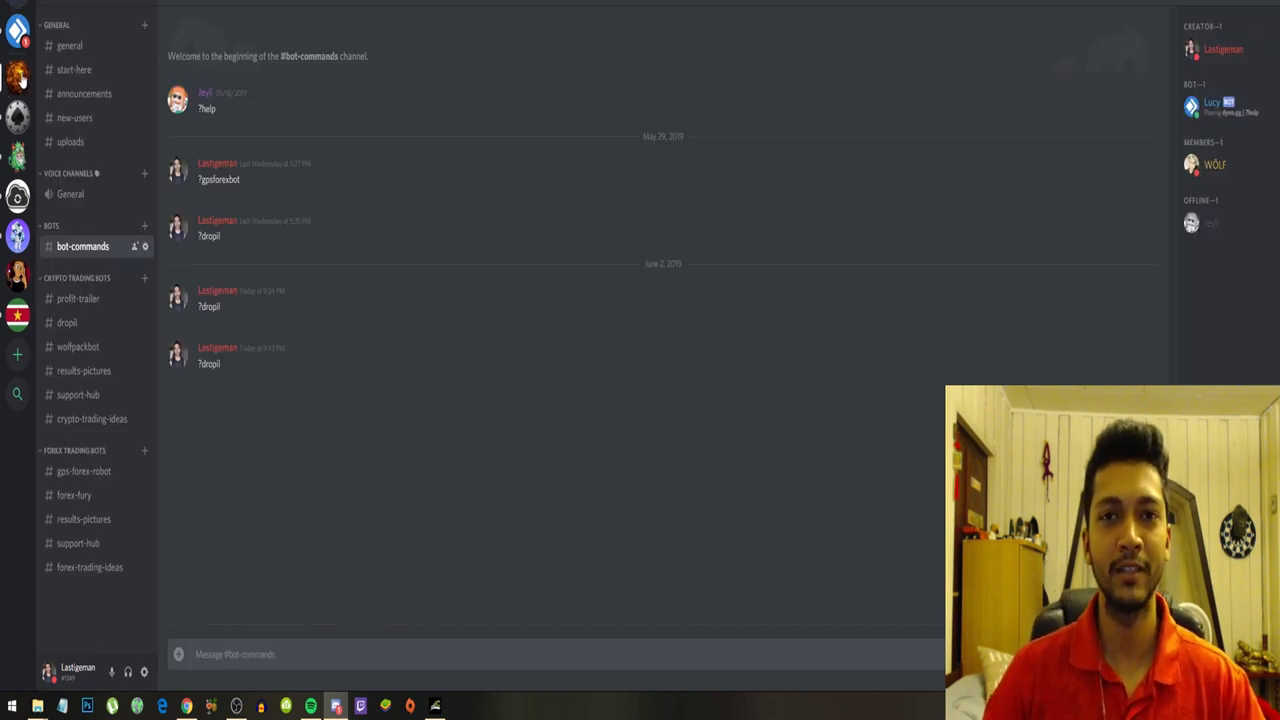
{"action": "mouse_move", "coordinate": [123, 196]}
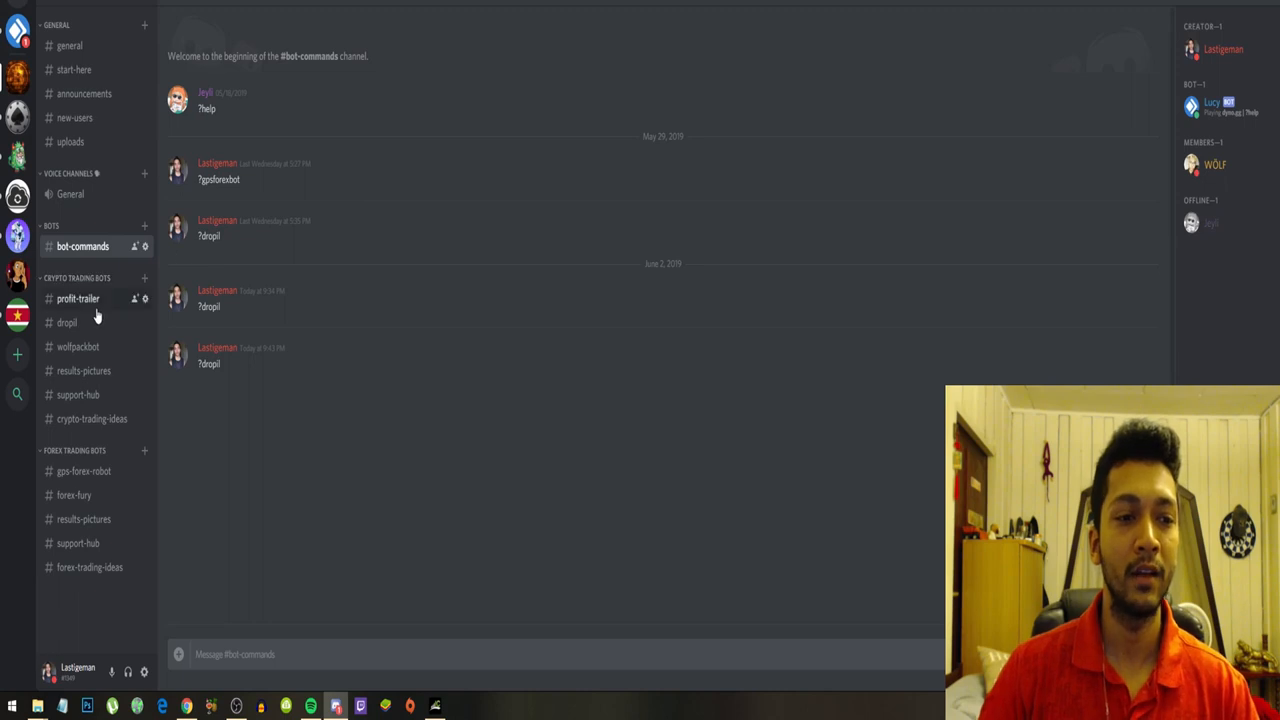
- Visit profit-trailer, dropil, wolfpackbot, results-pictures, support-hub and crypto-trading-ideas channels
{"action": "left_click", "coordinate": [78, 298]}
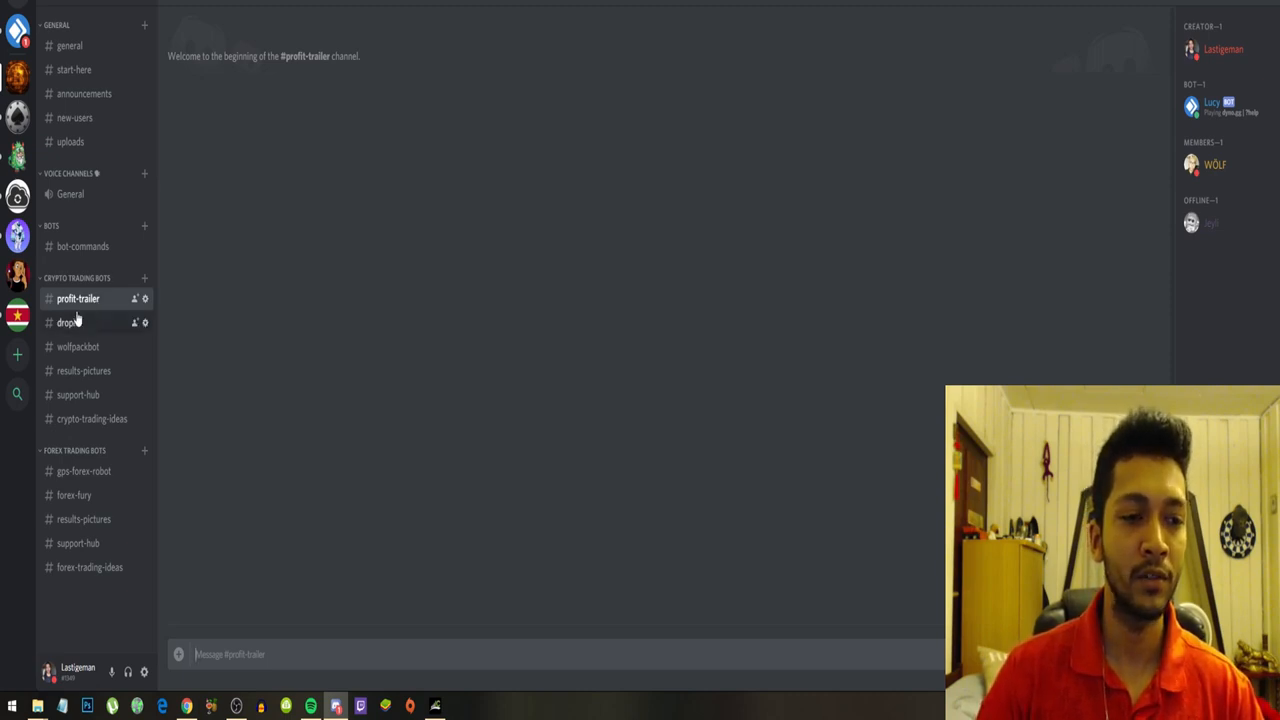
{"action": "mouse_move", "coordinate": [115, 310]}
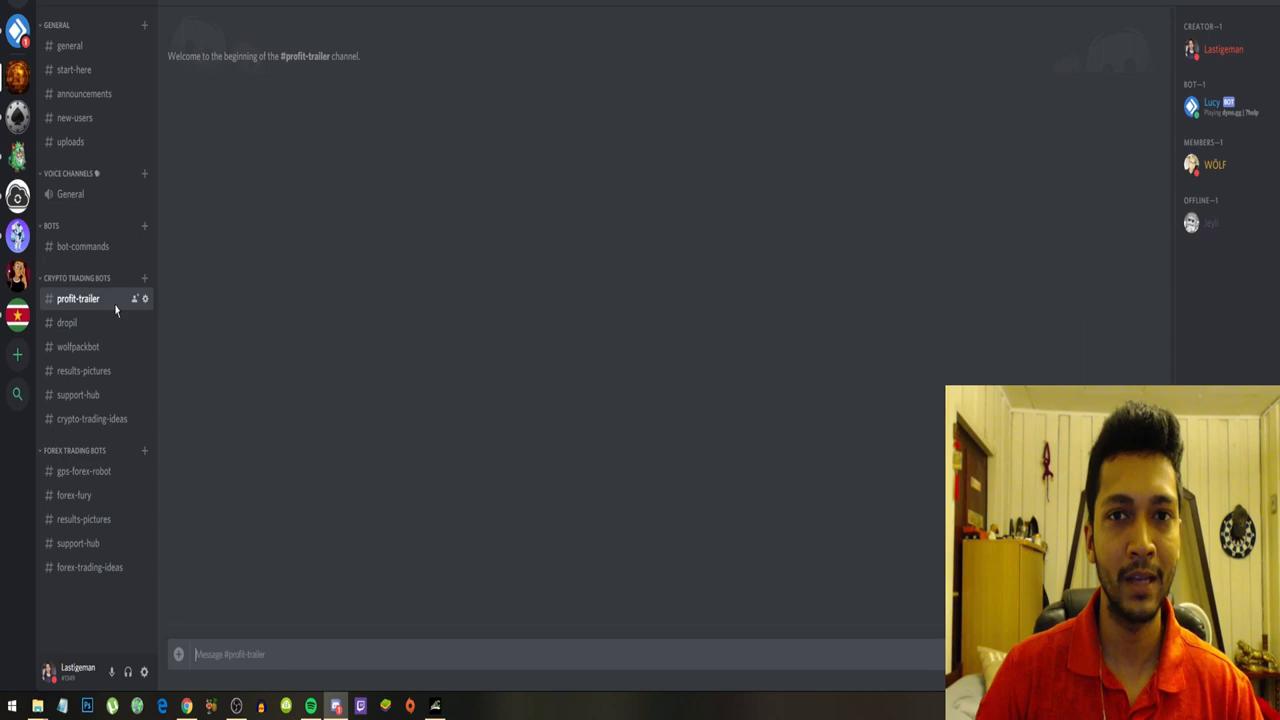
{"action": "left_click", "coordinate": [67, 322]}
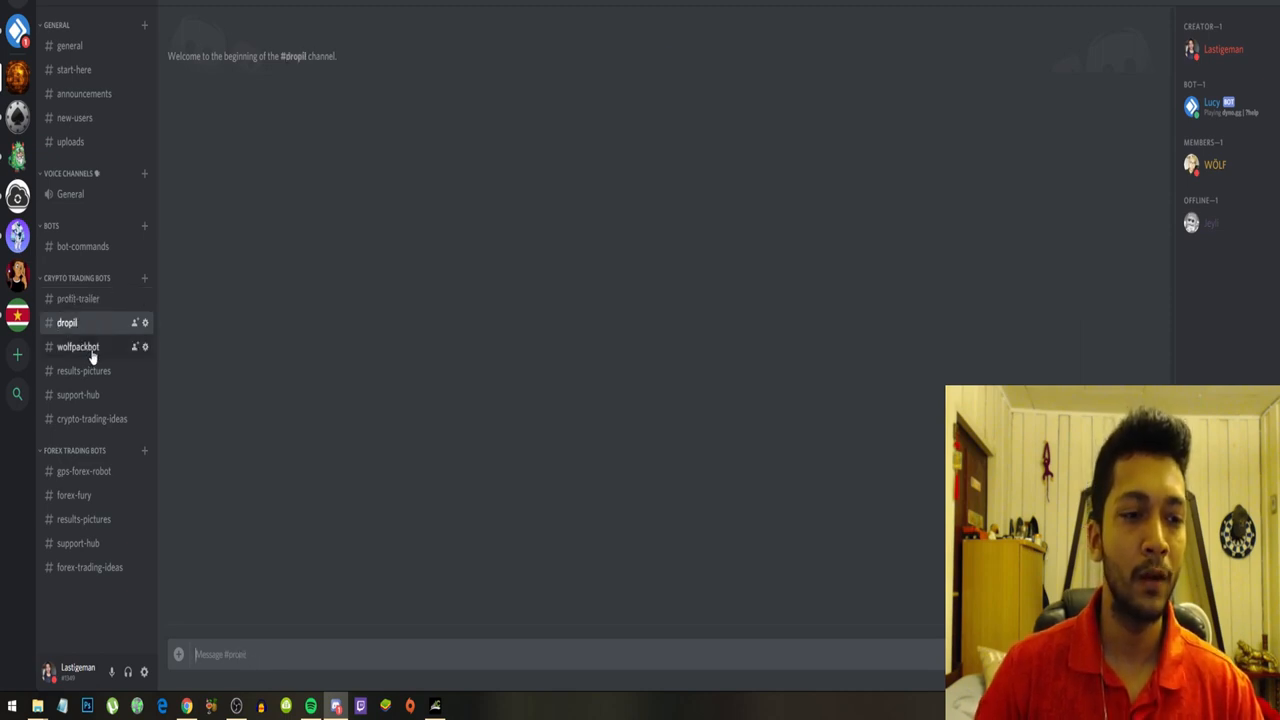
{"action": "left_click", "coordinate": [78, 346]}
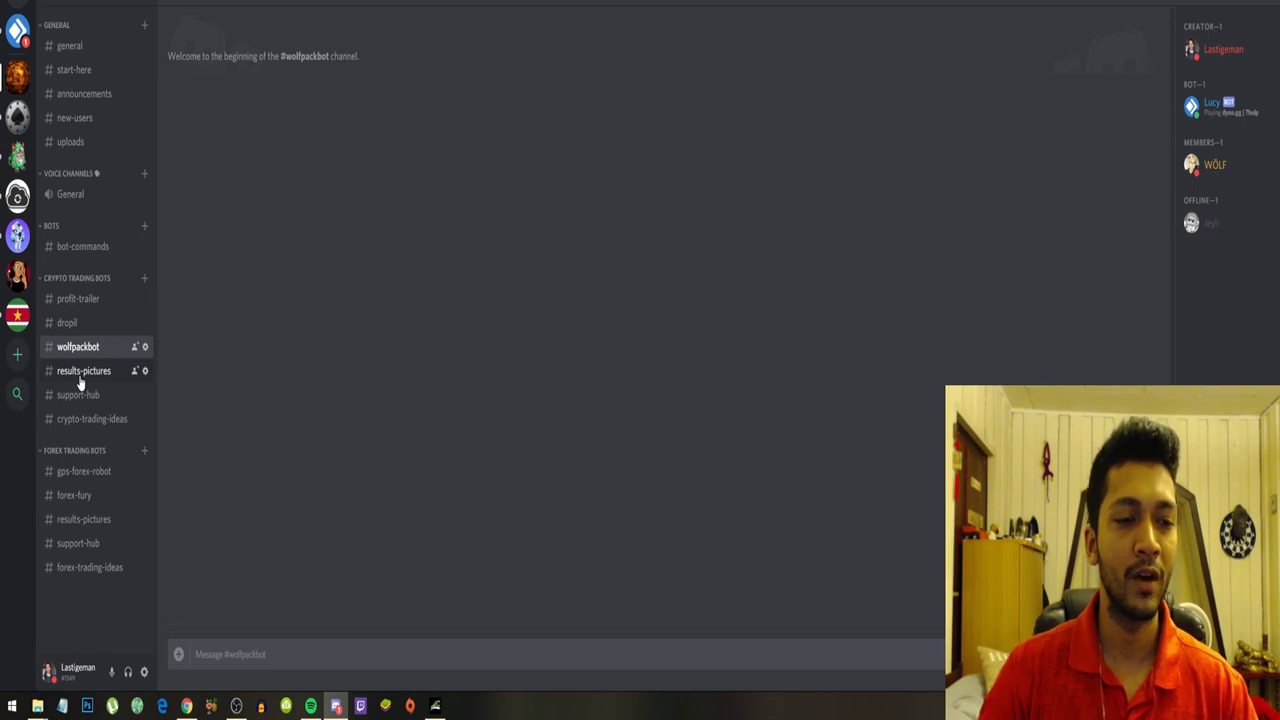
{"action": "left_click", "coordinate": [84, 371]}
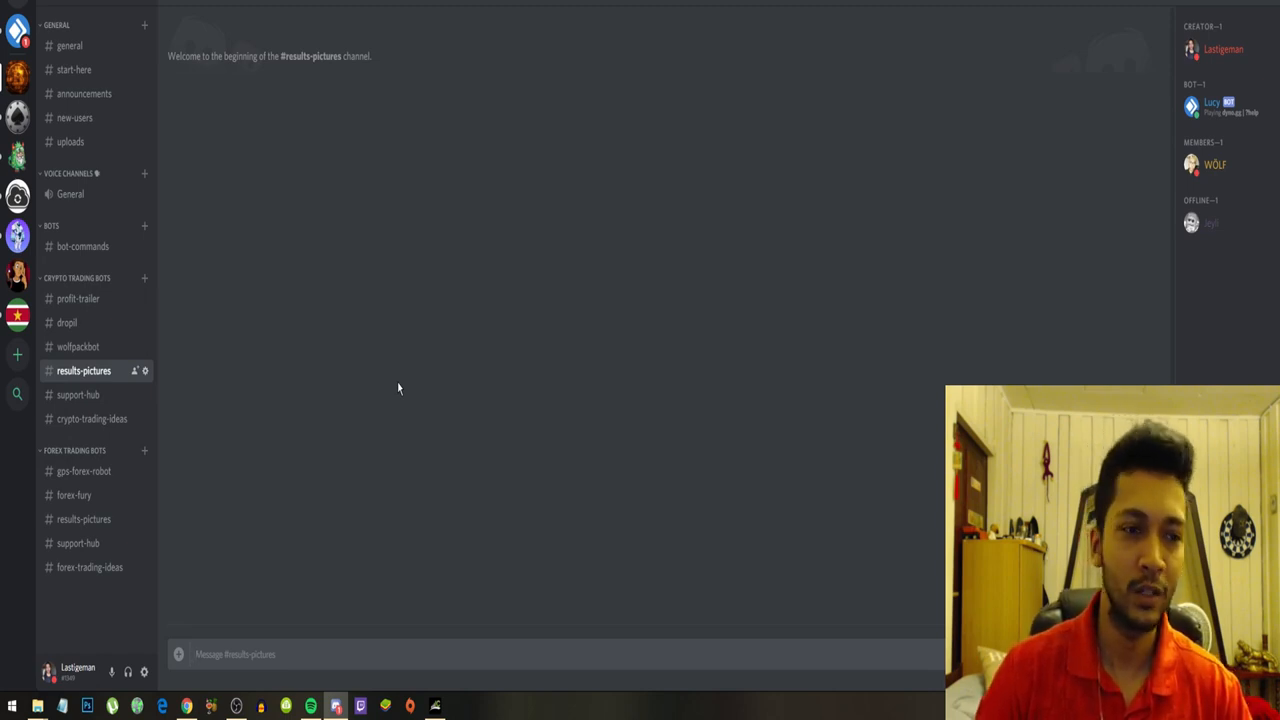
{"action": "left_click", "coordinate": [78, 394]}
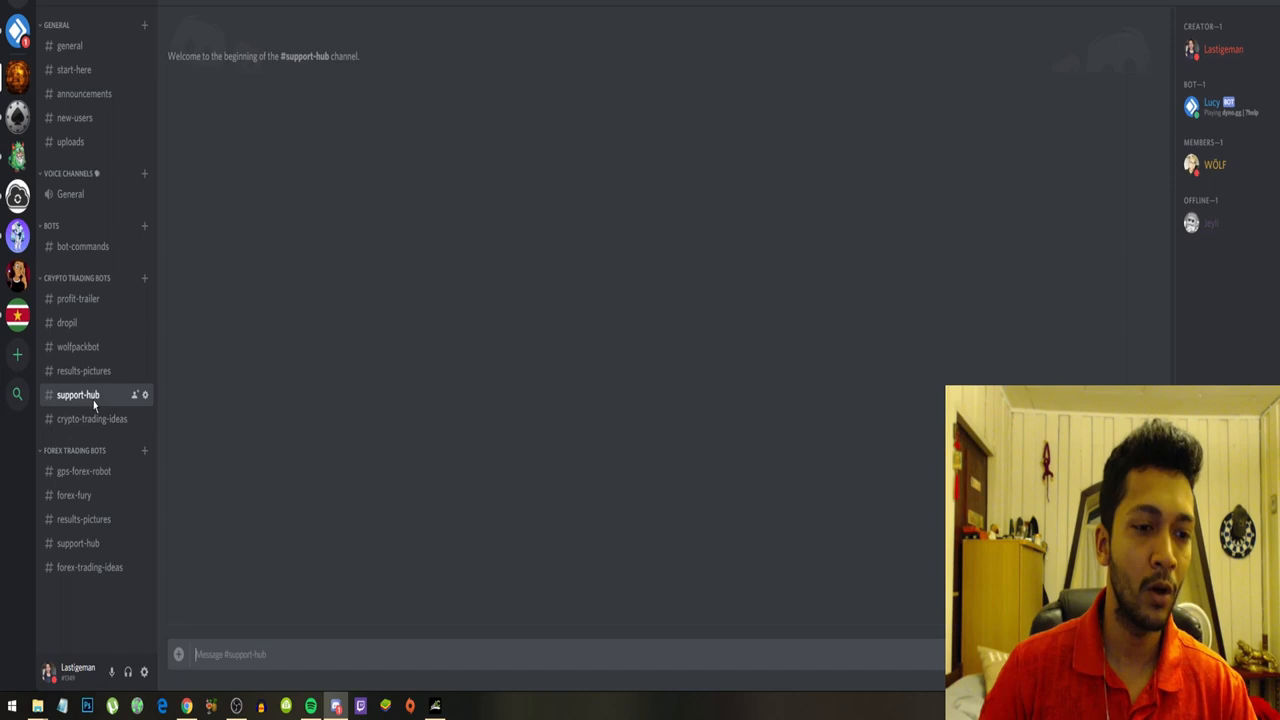
{"action": "mouse_move", "coordinate": [390, 337]}
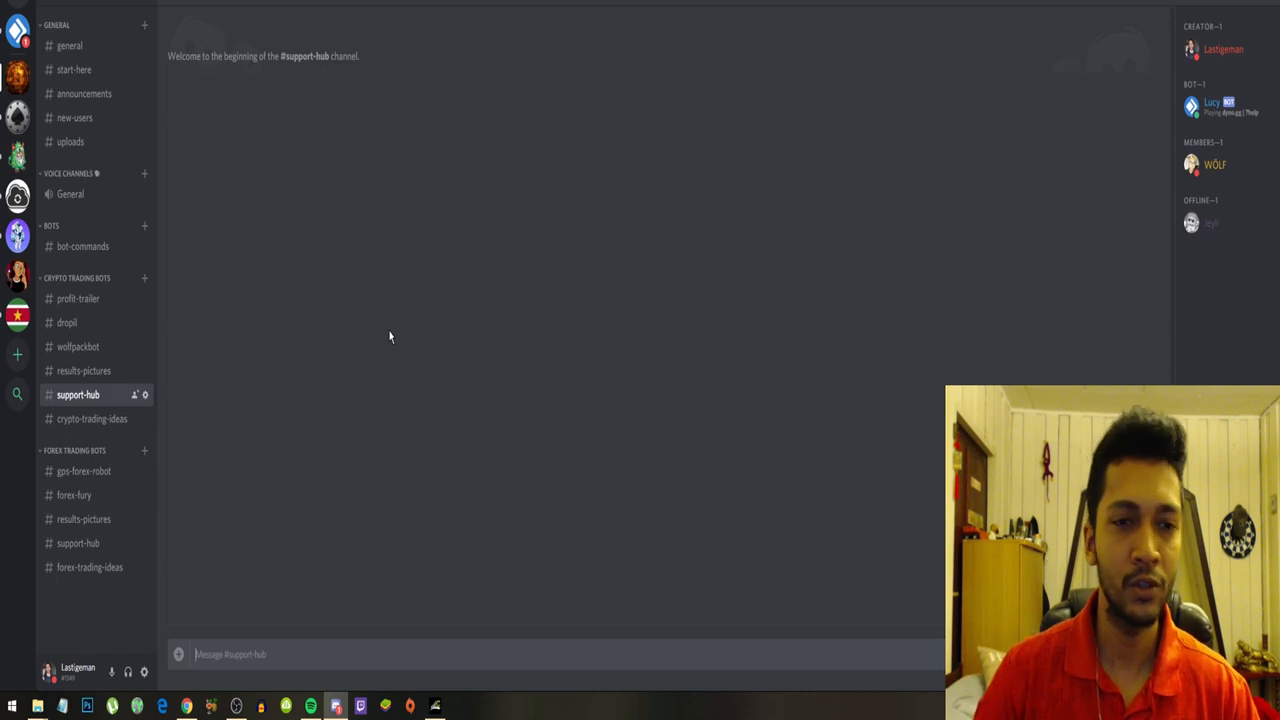
{"action": "mouse_move", "coordinate": [264, 23]}
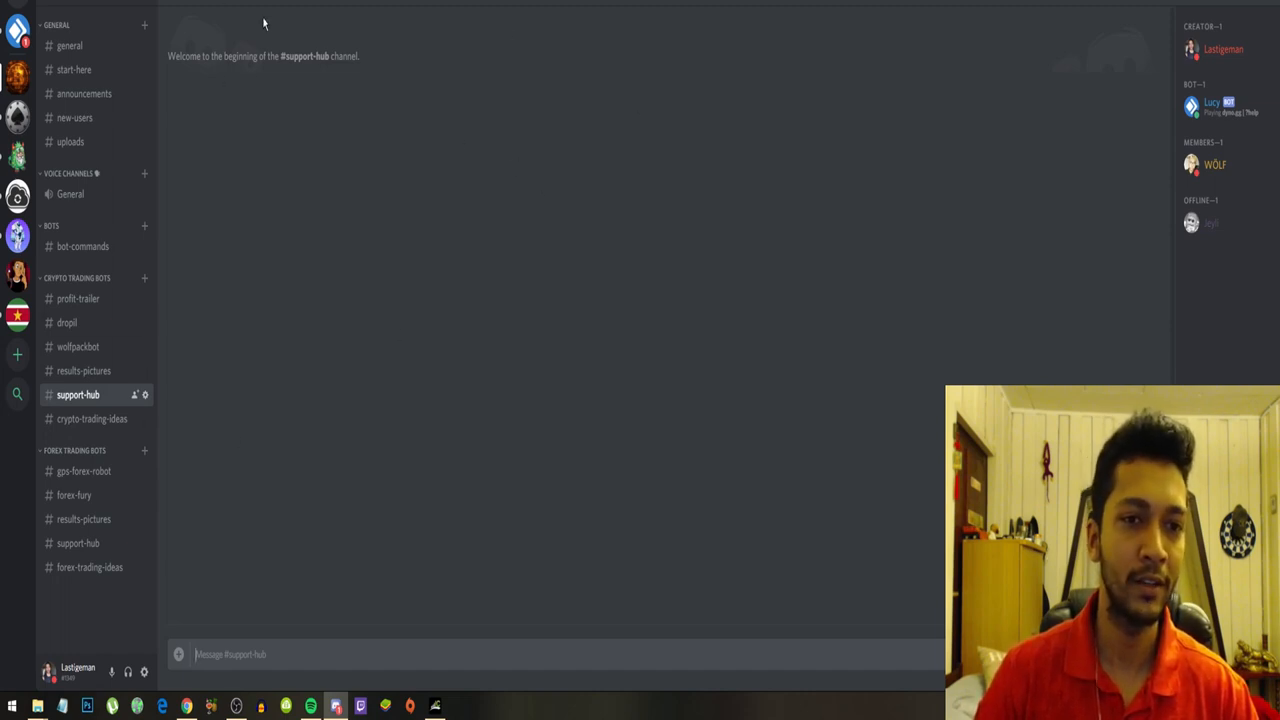
{"action": "left_click", "coordinate": [92, 418]}
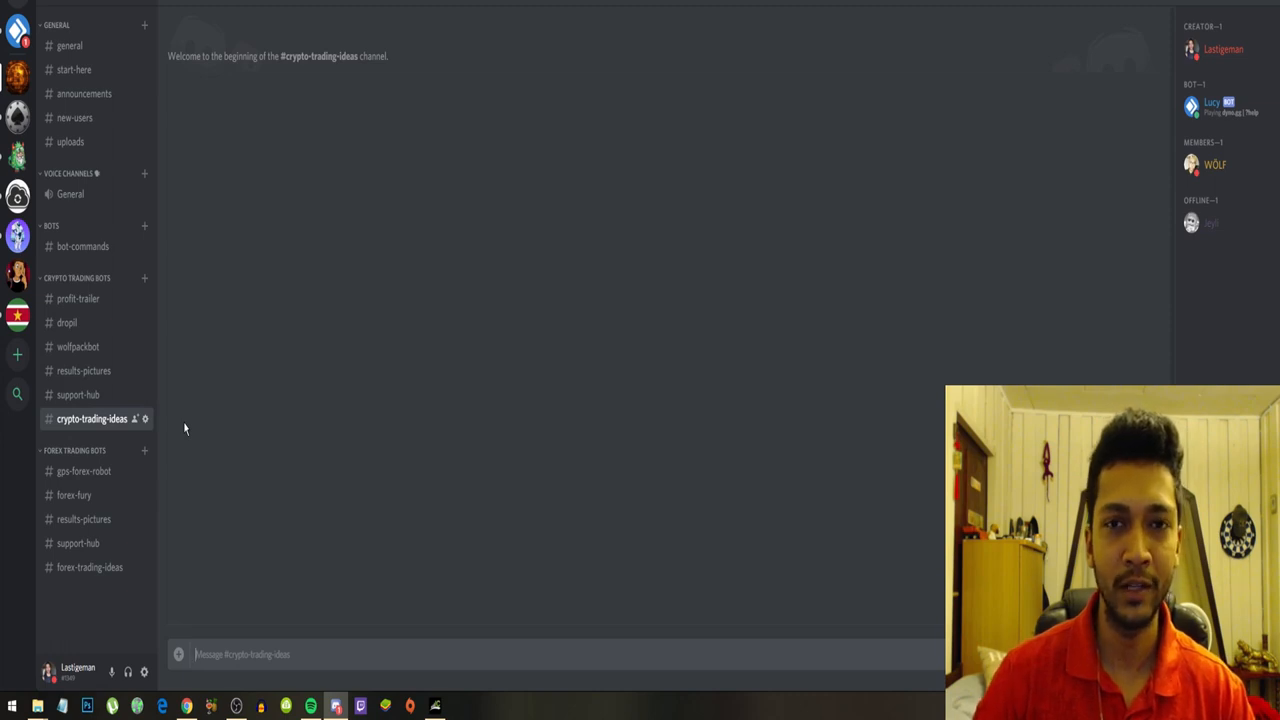
{"action": "mouse_move", "coordinate": [40, 443]}
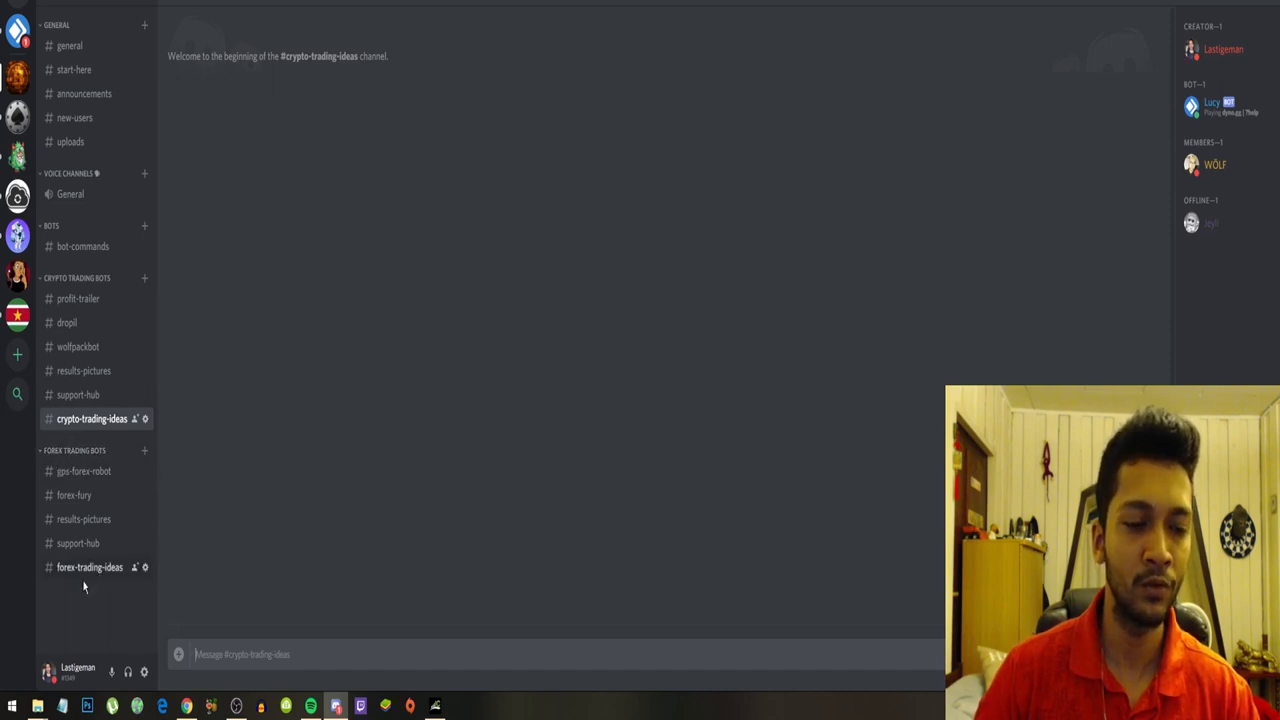
- Visit the forex support-hub, results-pictures and forex-fury channels
{"action": "left_click", "coordinate": [78, 543]}
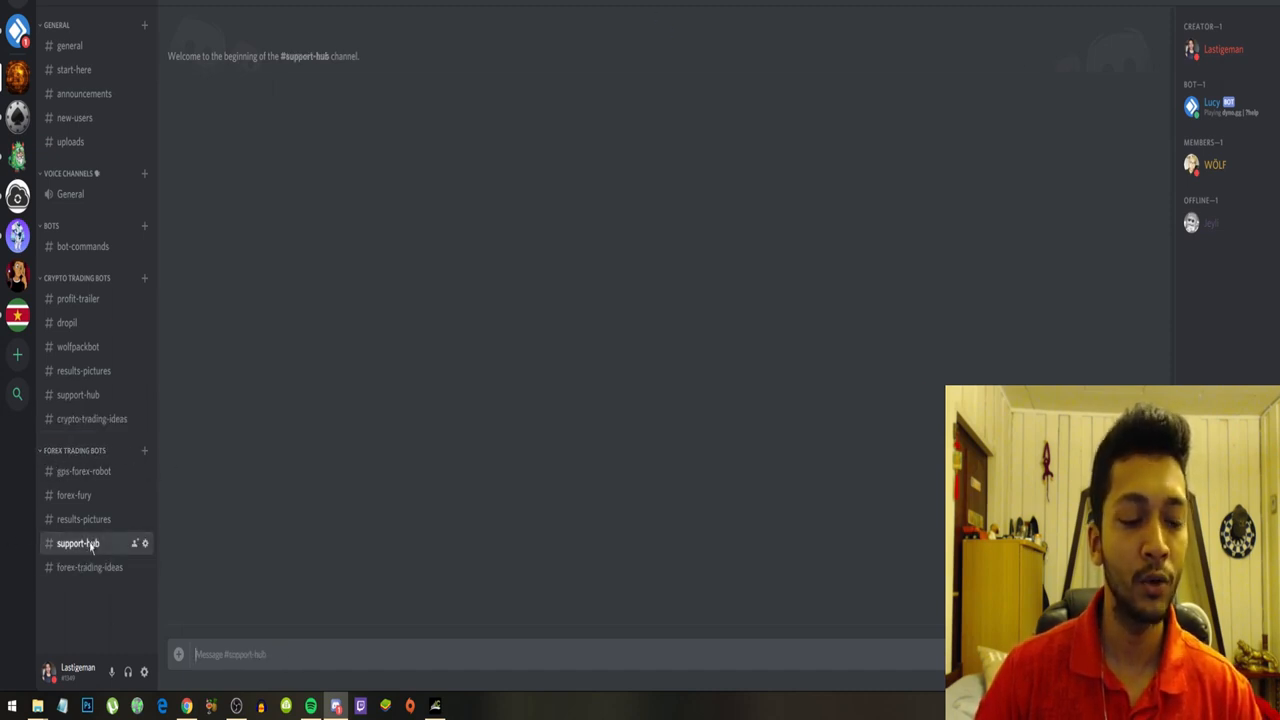
{"action": "mouse_move", "coordinate": [419, 425]}
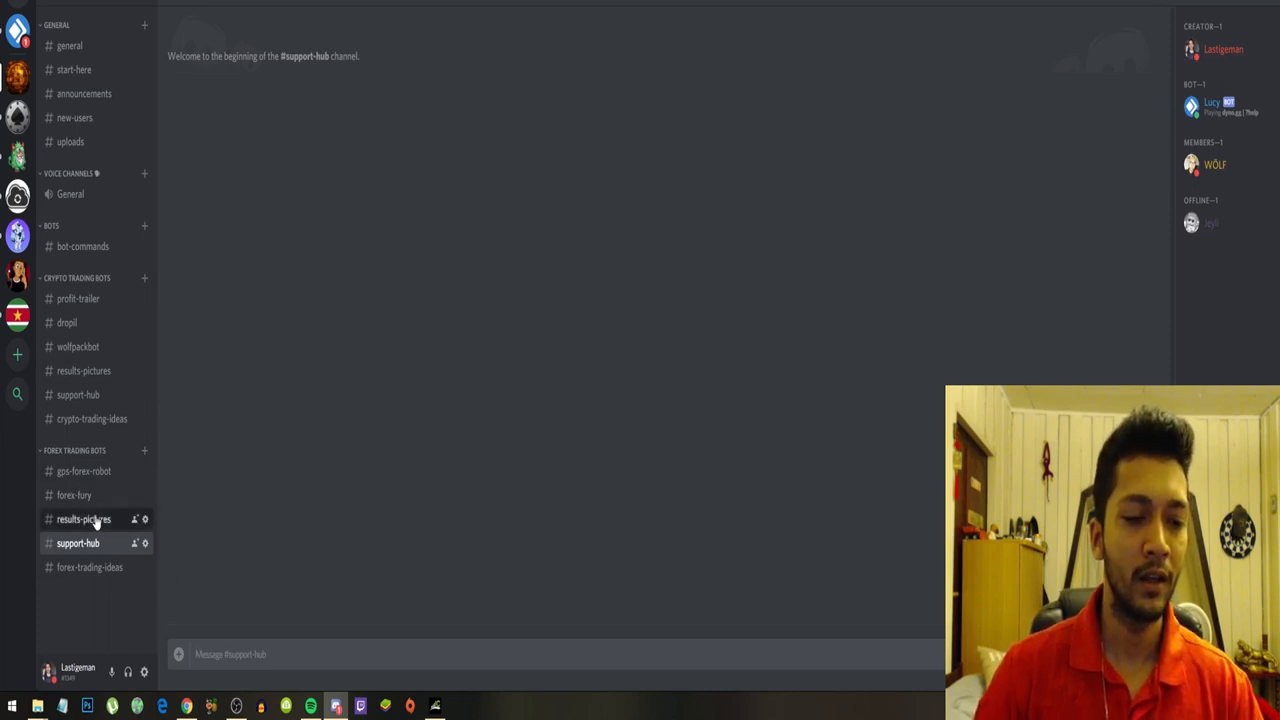
{"action": "left_click", "coordinate": [83, 519]}
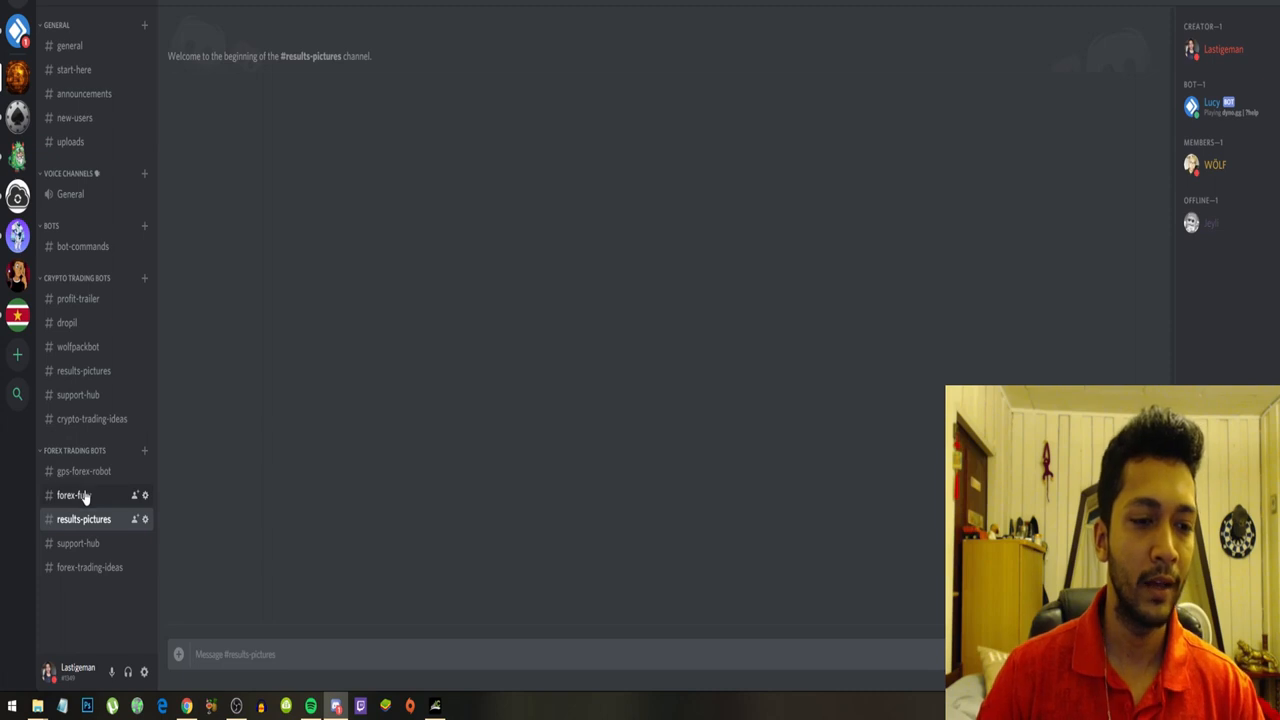
{"action": "left_click", "coordinate": [73, 495]}
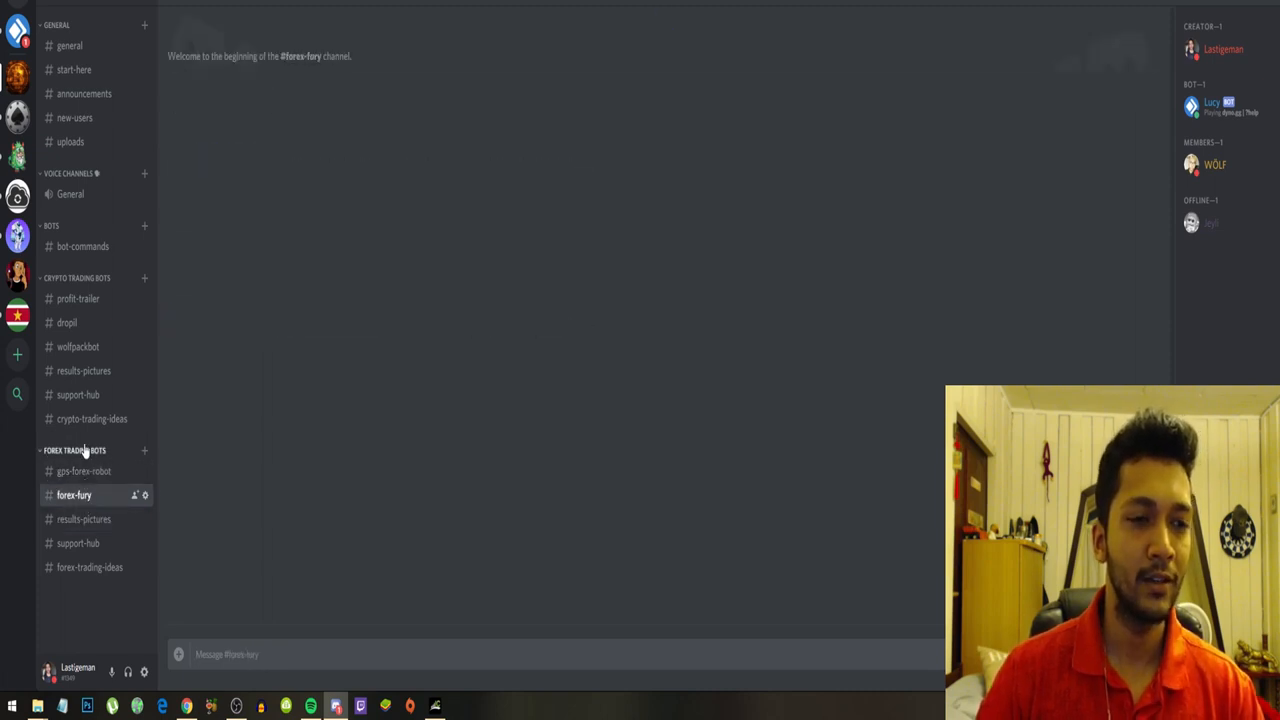
- Collapse and re-expand the GENERAL category, then leave for the Forex bots folder
{"action": "left_click", "coordinate": [57, 25]}
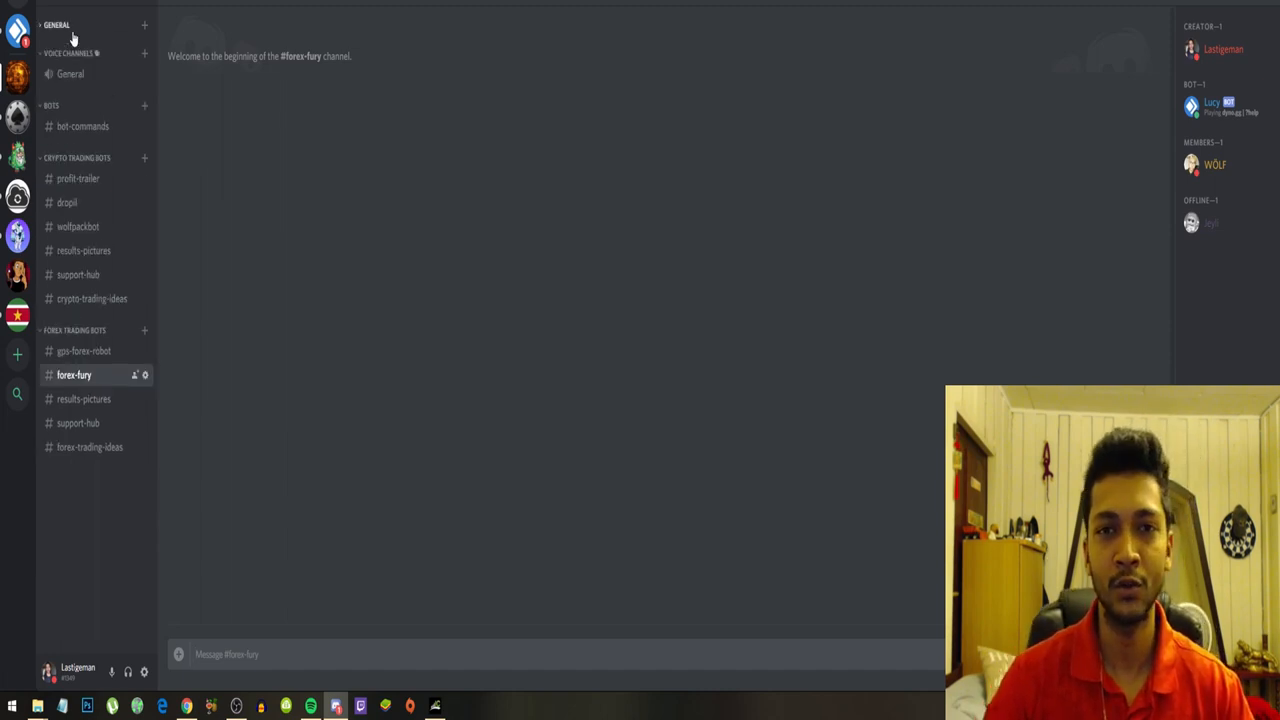
{"action": "left_click", "coordinate": [57, 25]}
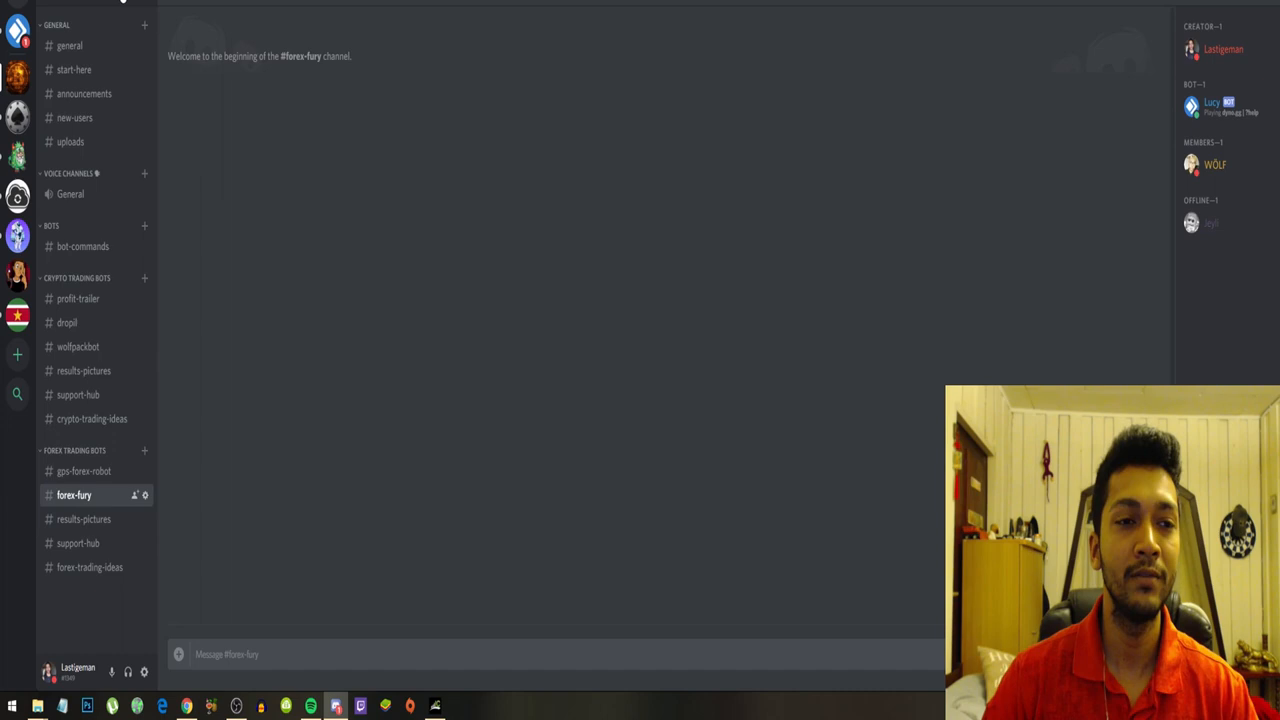
{"action": "left_click", "coordinate": [120, 10]}
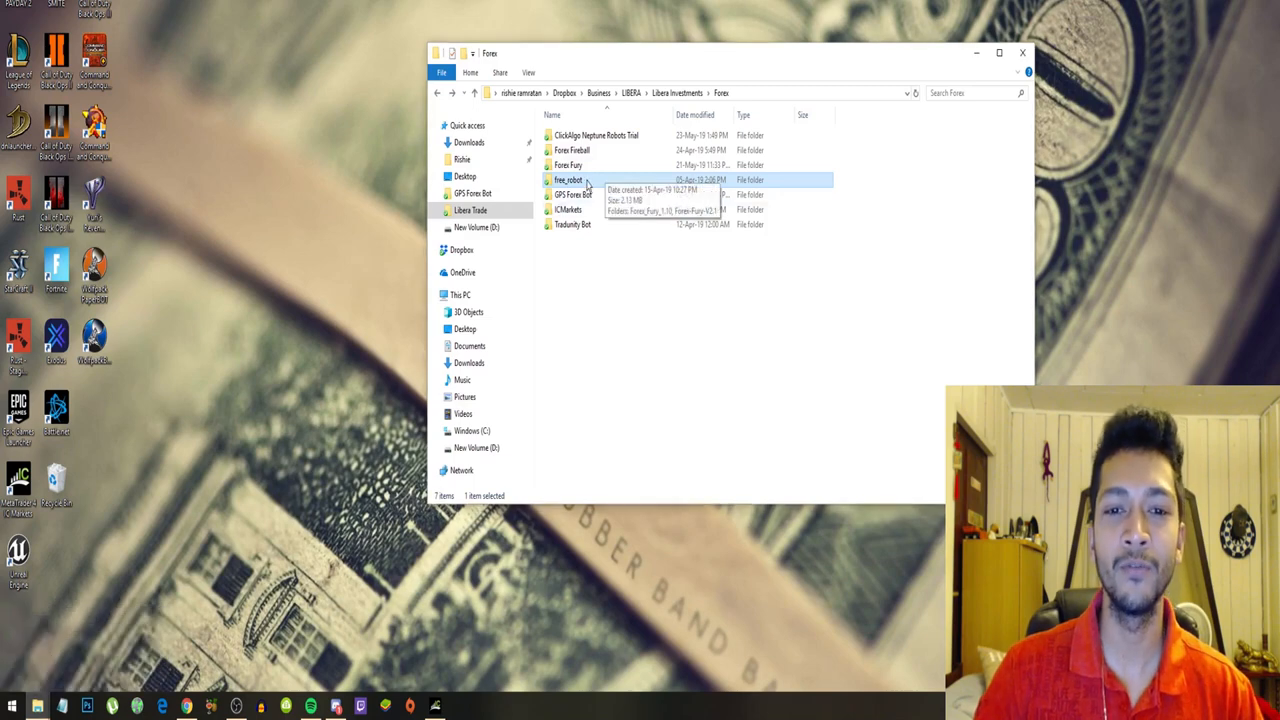
- Show the Blessing.ex4 file inside the free_robot folder, then close Explorer
{"action": "double_click", "coordinate": [568, 180]}
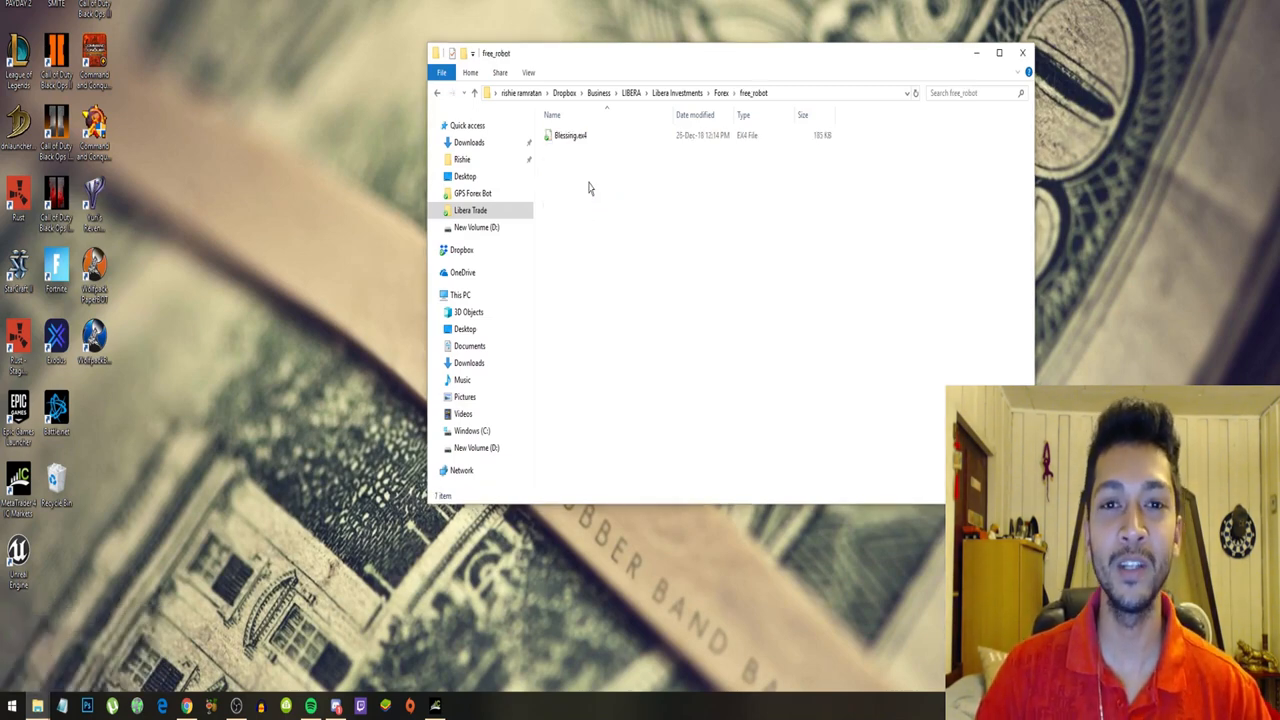
{"action": "left_click", "coordinate": [570, 135]}
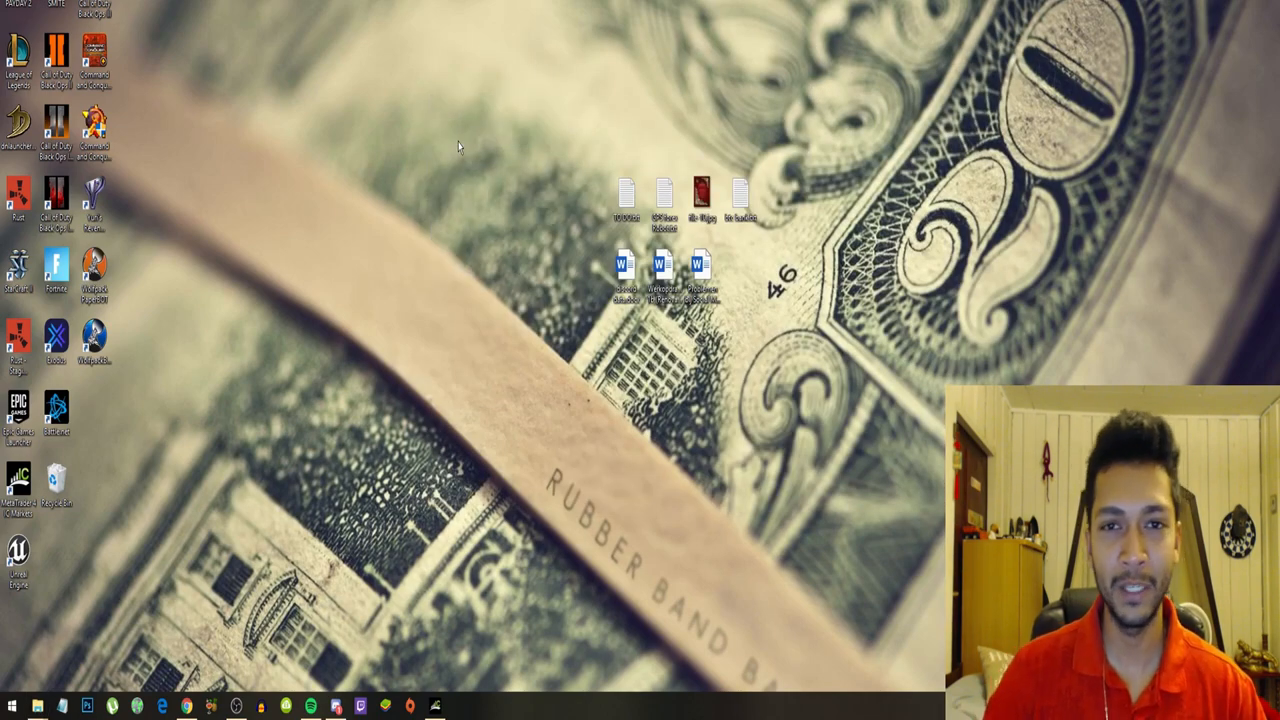
- Bring up MetaTrader 4's visual backtest of Blessing.ex4 on EURUSD from the taskbar
{"action": "left_click", "coordinate": [434, 707]}
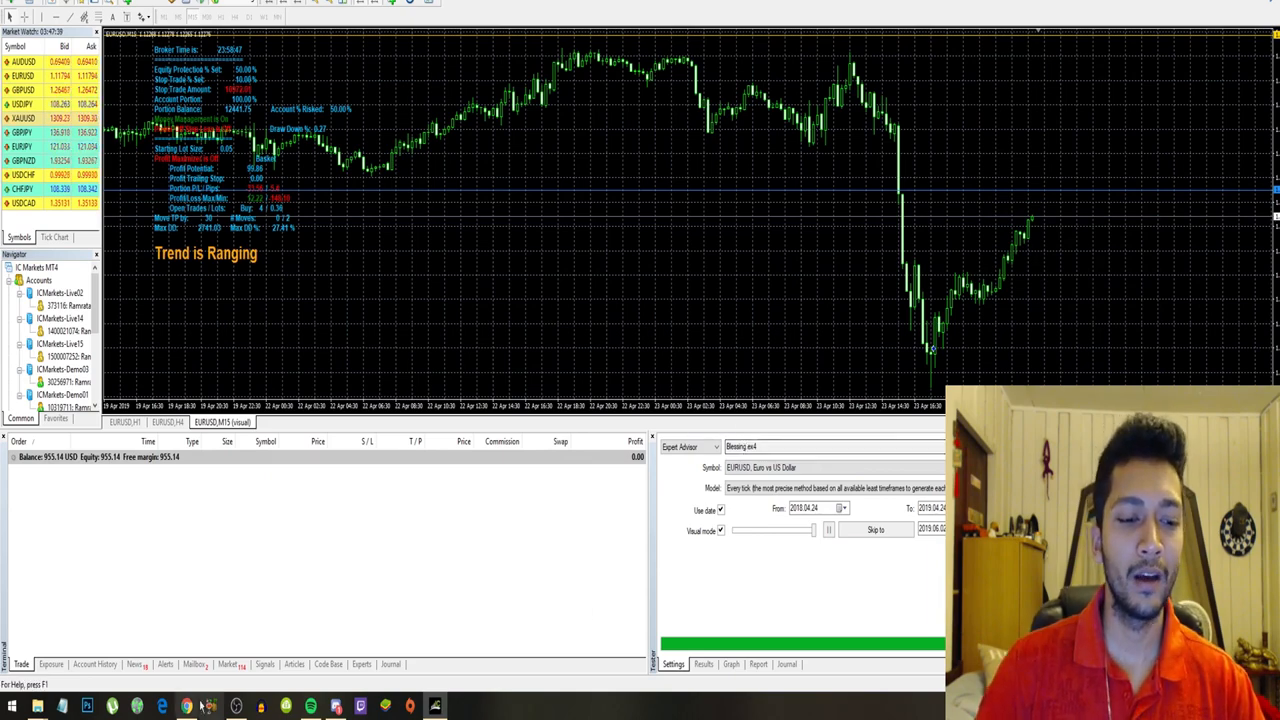
- Minimise MetaTrader 4 and bring Discord's forex-fury channel back to the front
{"action": "left_click", "coordinate": [186, 706]}
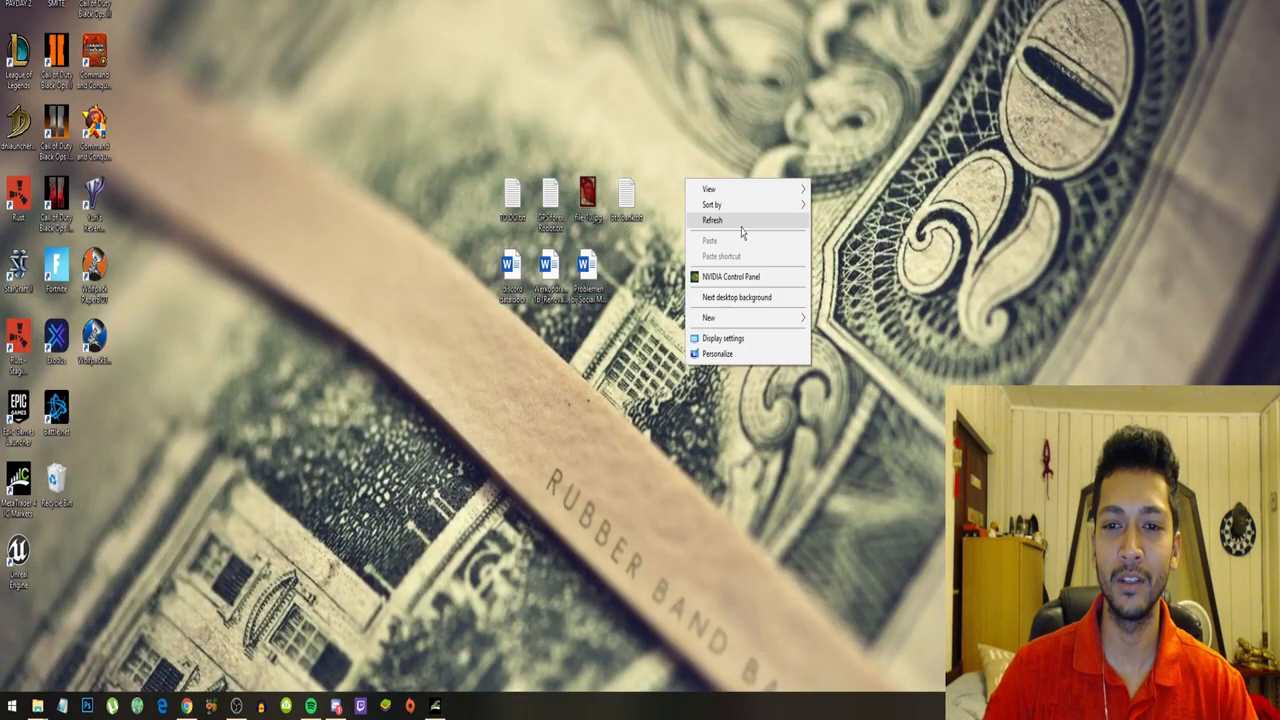
{"action": "left_click", "coordinate": [359, 706]}
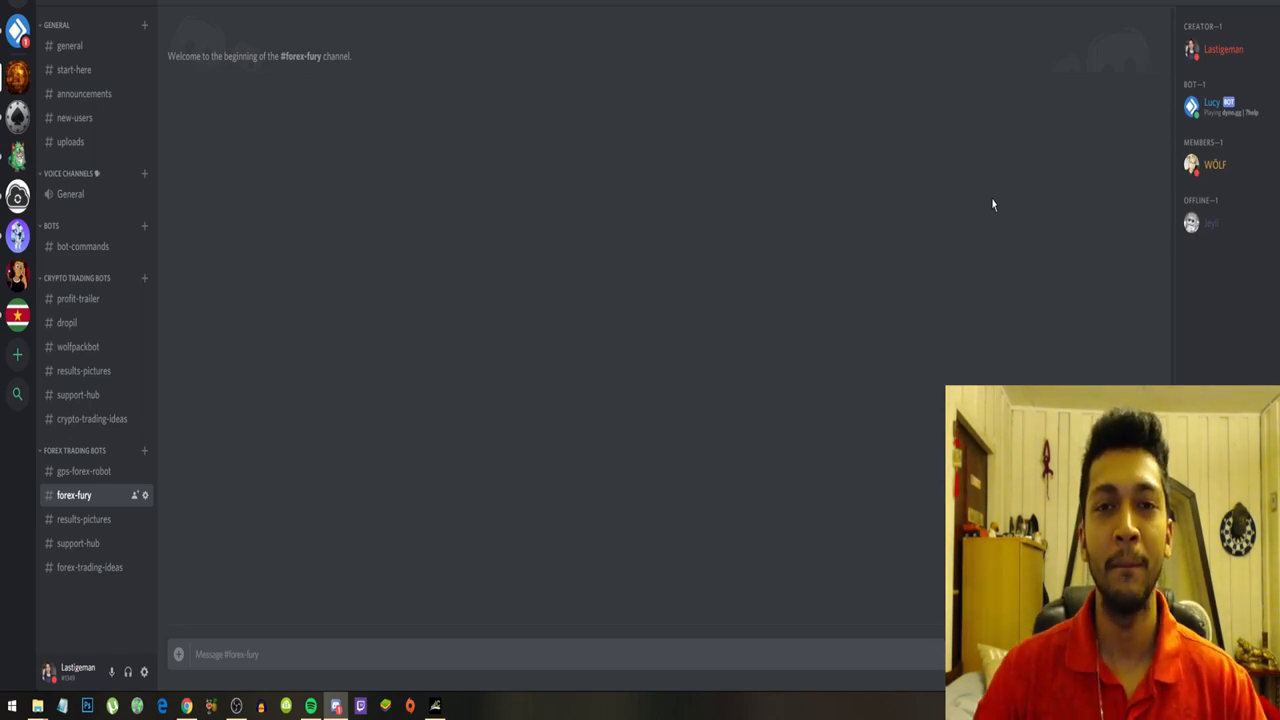